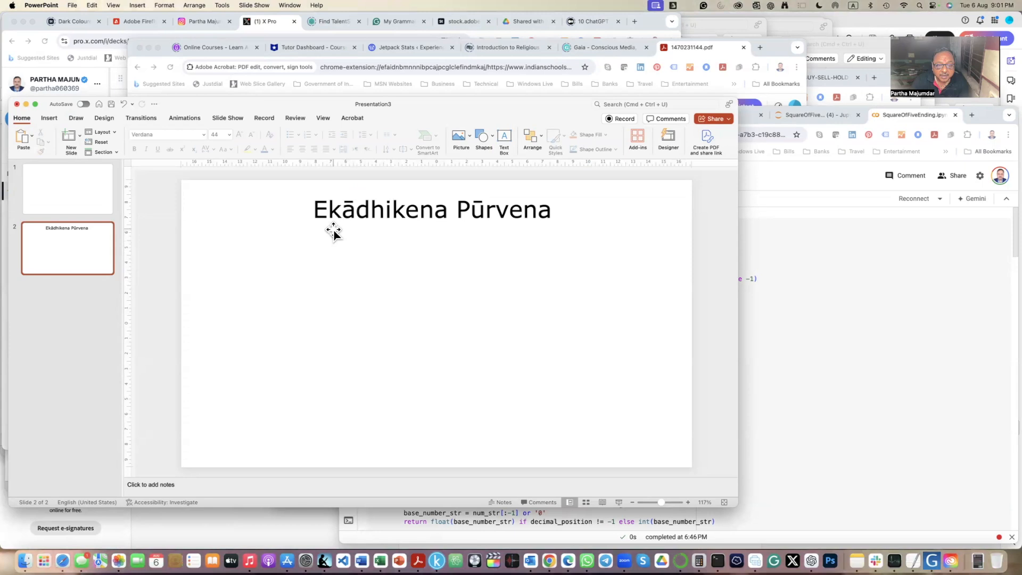
pyautogui.moveTo(358, 230)
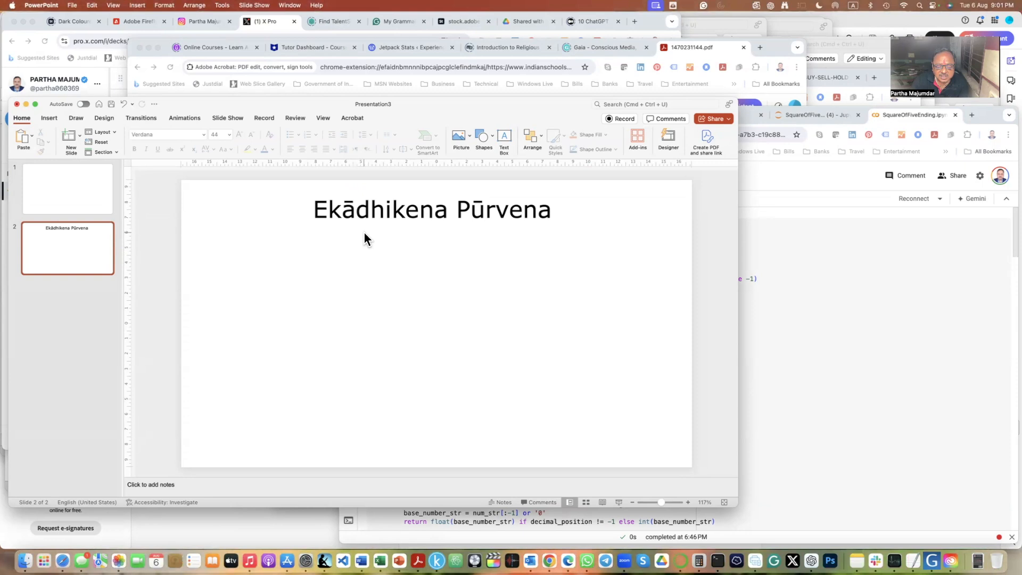
pyautogui.moveTo(362, 246)
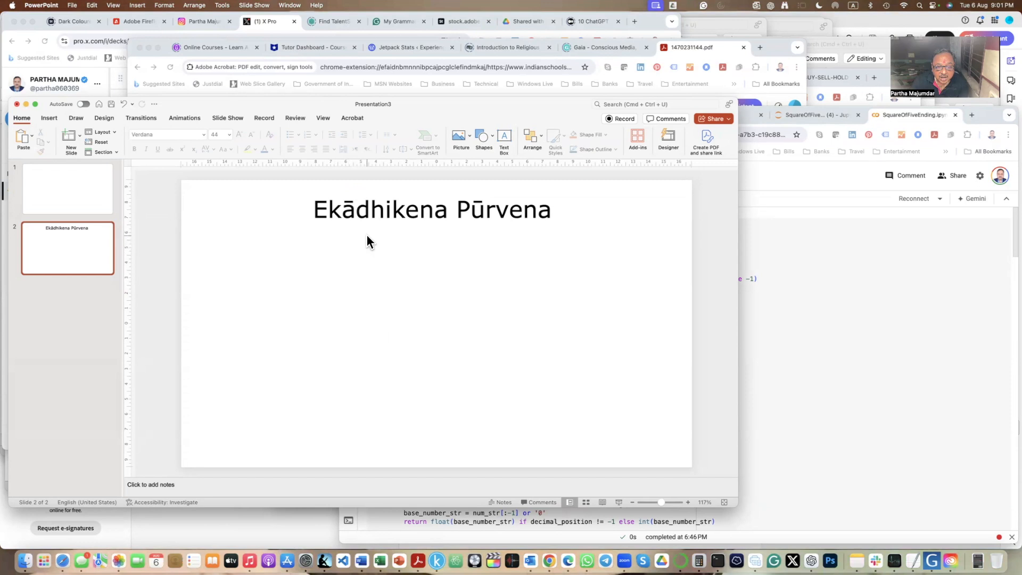
pyautogui.moveTo(362, 249)
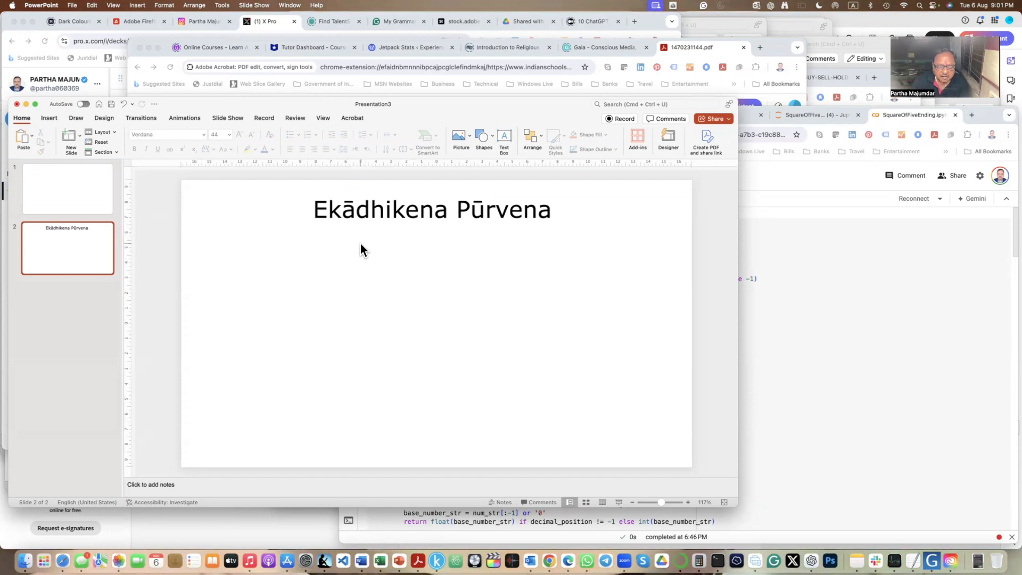
pyautogui.moveTo(362, 256)
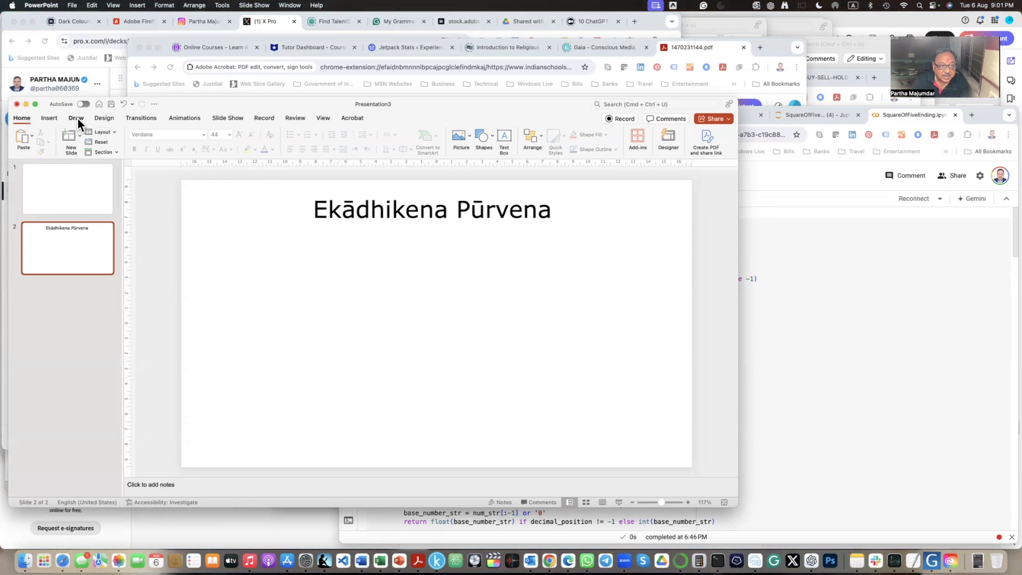
# With a Draw pen, handwrite 35² and split it into a circled 3 and an underlined 5
pyautogui.click(76, 118)
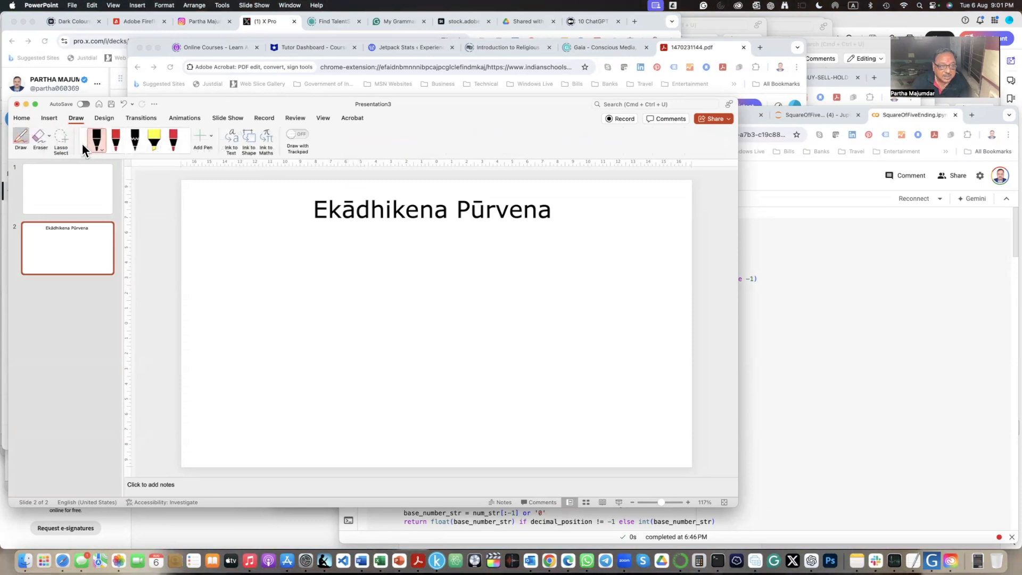
pyautogui.click(282, 261)
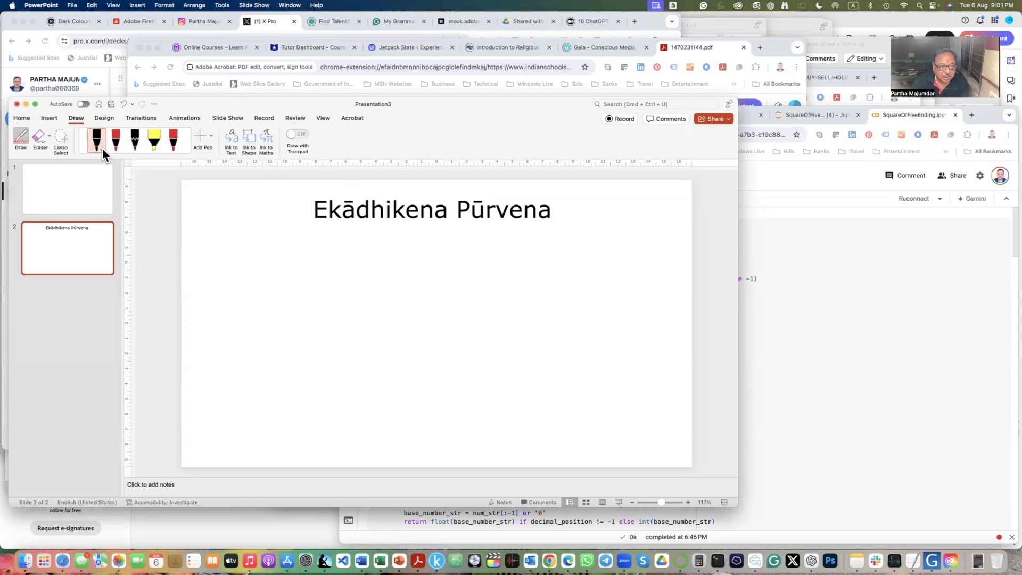
pyautogui.click(96, 138)
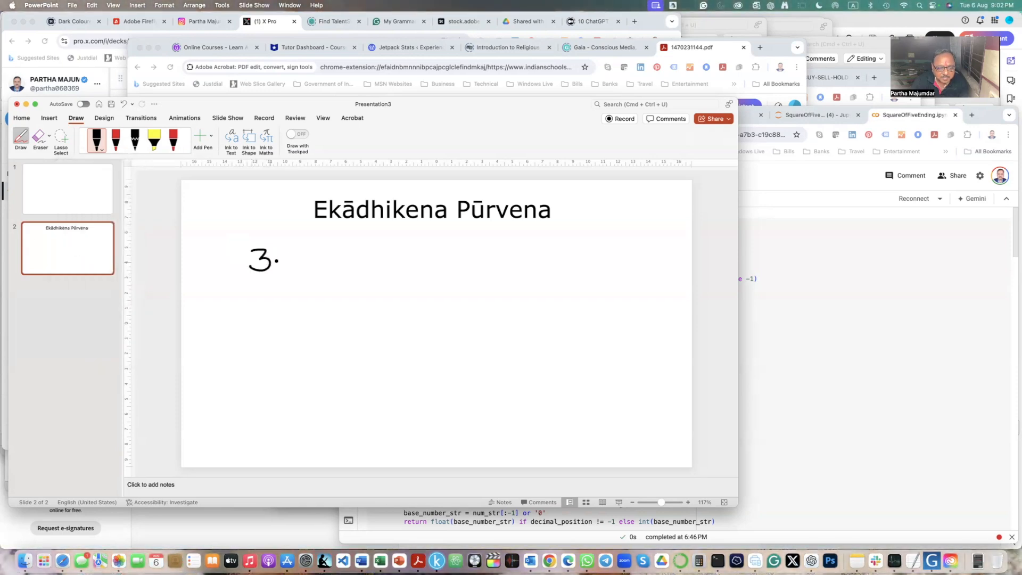
pyautogui.moveTo(280, 261); pyautogui.dragTo(289, 268)
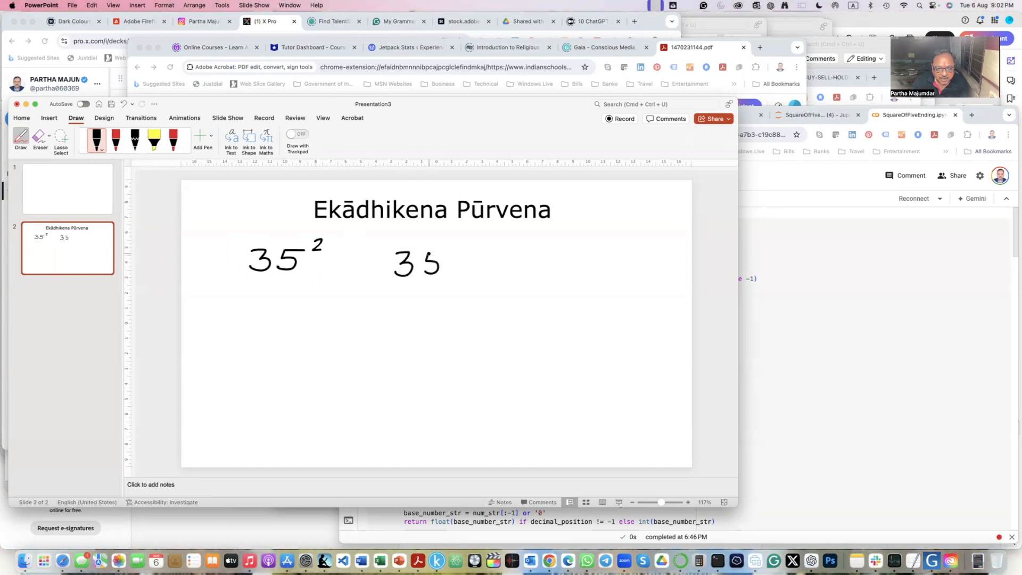
pyautogui.moveTo(423, 231); pyautogui.dragTo(422, 320)
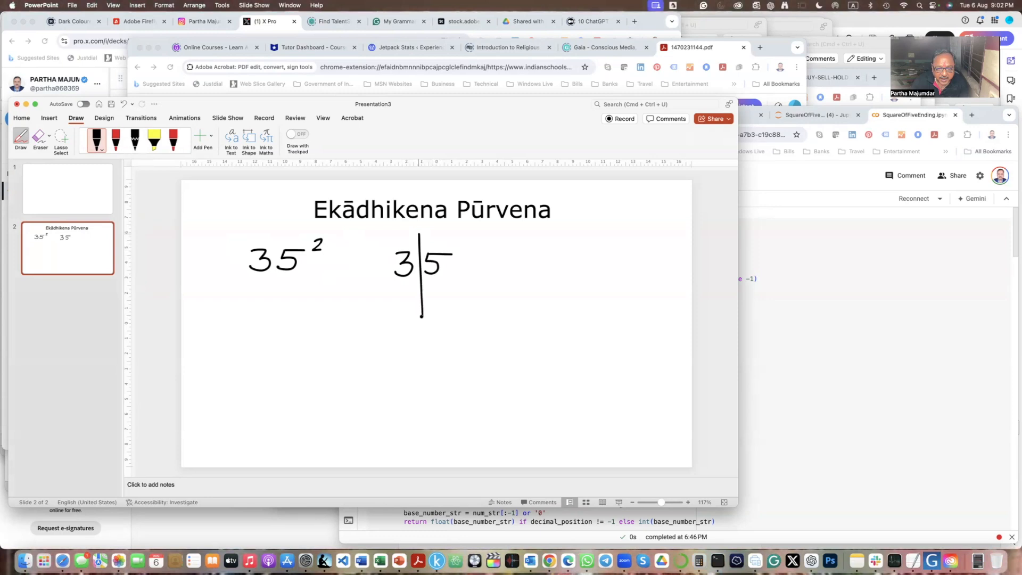
pyautogui.moveTo(427, 281); pyautogui.dragTo(463, 281)
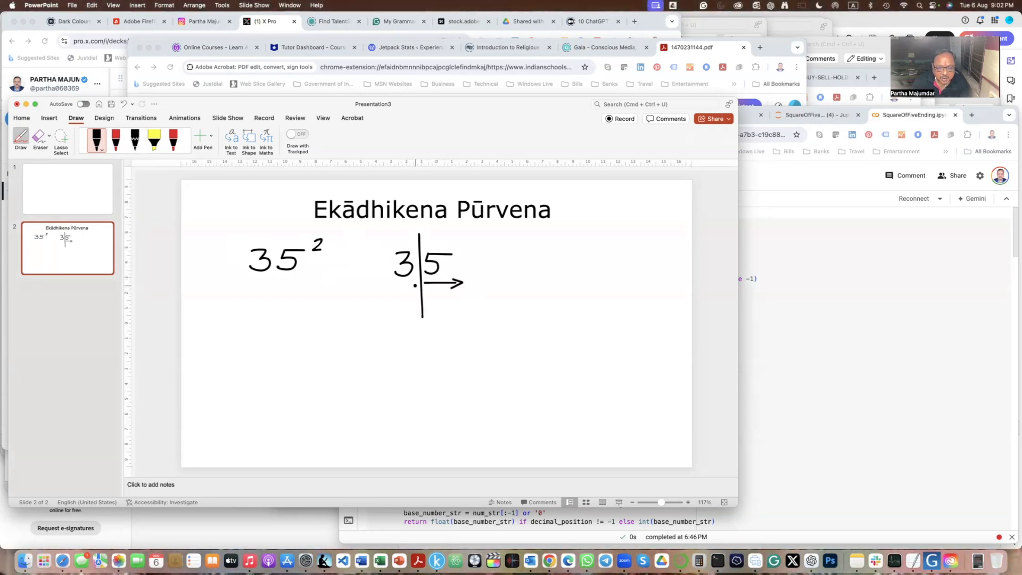
pyautogui.moveTo(397, 235); pyautogui.dragTo(402, 287)
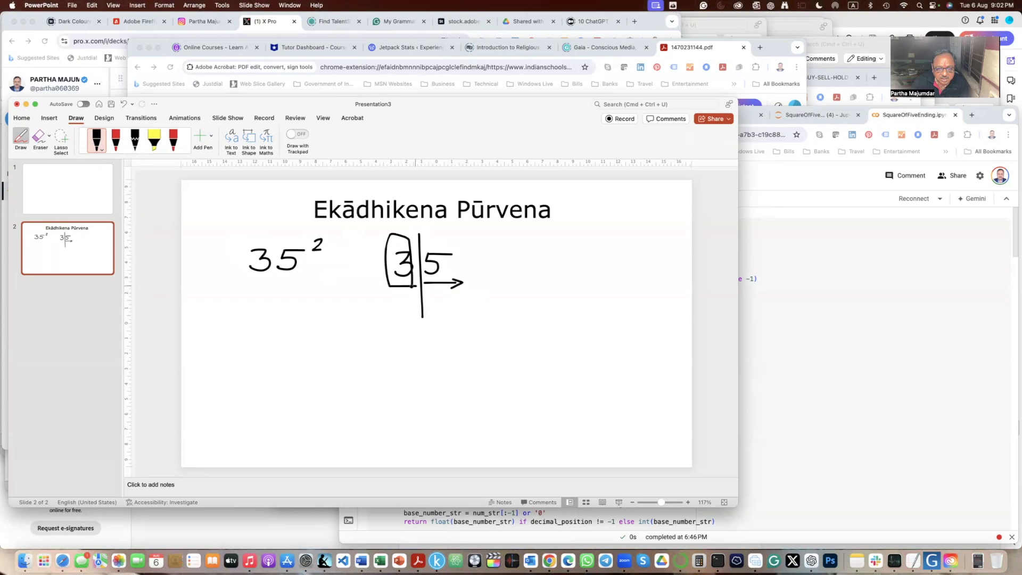
# Write 3×(3+1) then 3×4 = 12 below the split, circling the 5
pyautogui.moveTo(329, 307); pyautogui.dragTo(349, 322)
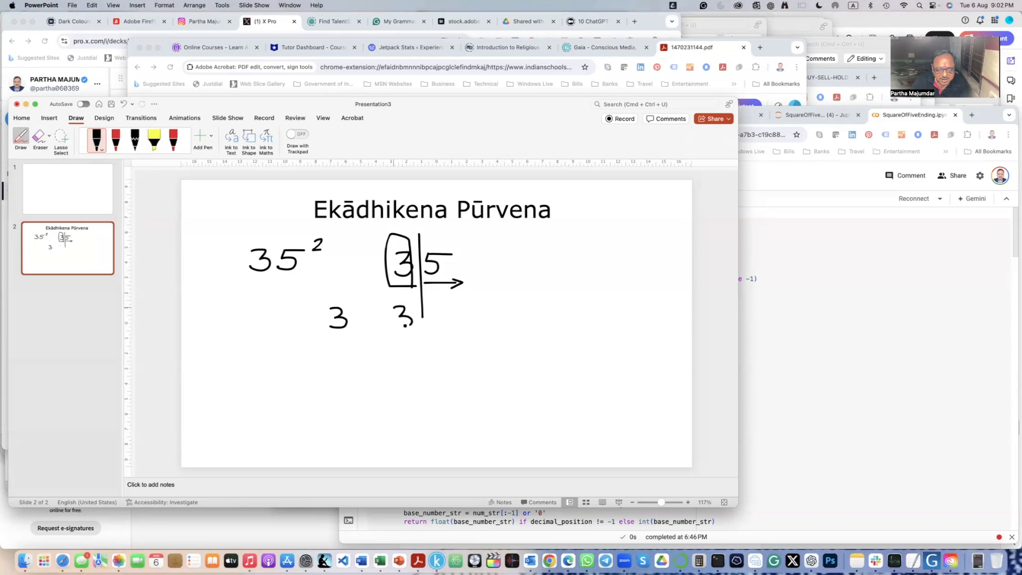
pyautogui.moveTo(430, 317); pyautogui.dragTo(445, 321)
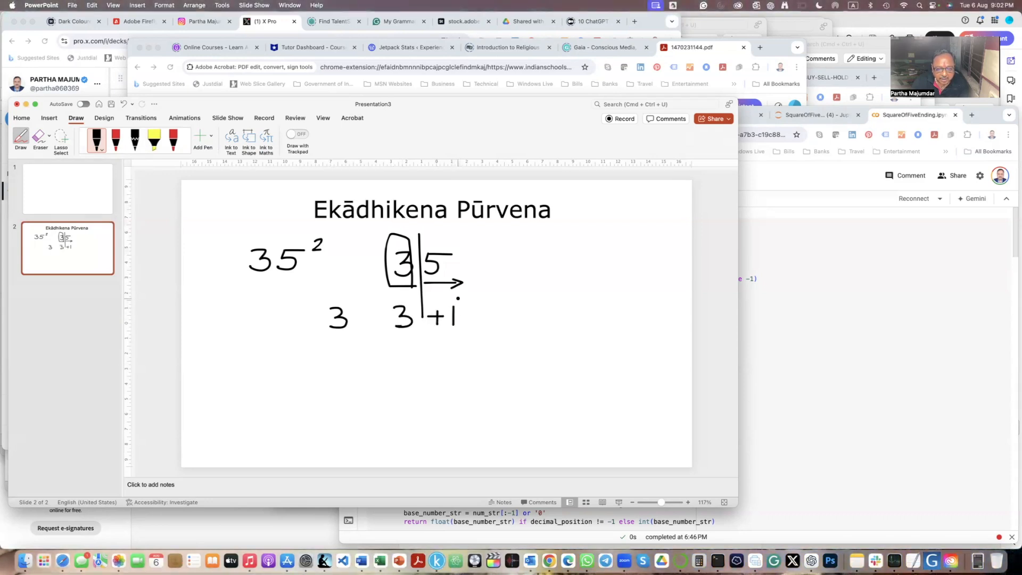
pyautogui.moveTo(381, 301); pyautogui.dragTo(473, 336)
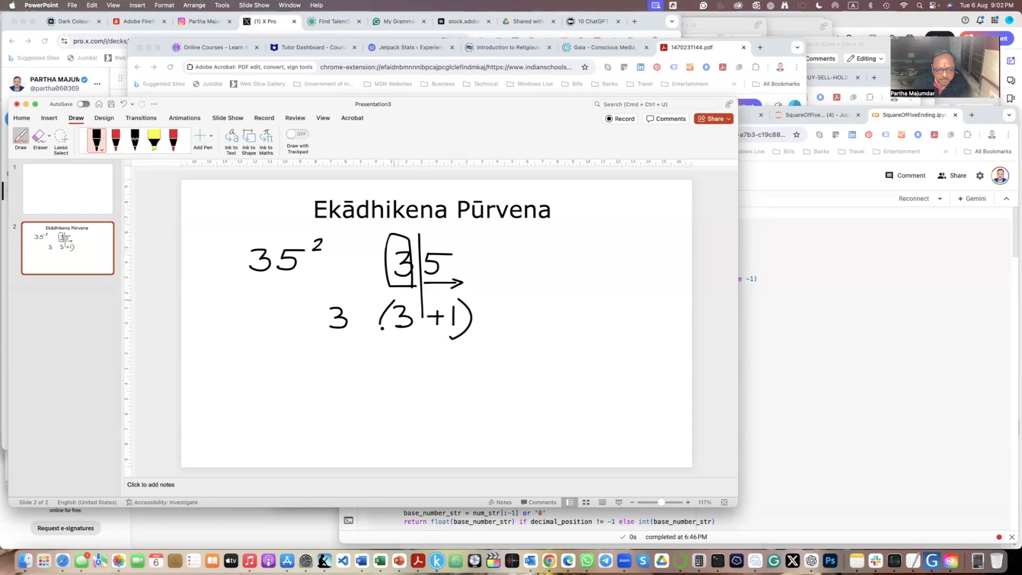
pyautogui.moveTo(358, 317); pyautogui.dragTo(375, 326)
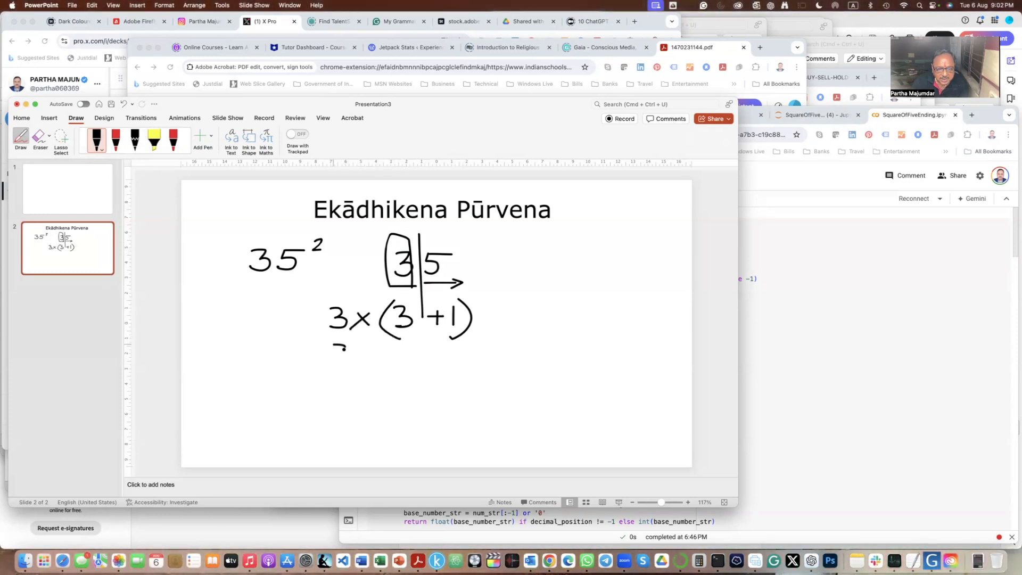
pyautogui.moveTo(332, 355); pyautogui.dragTo(385, 359)
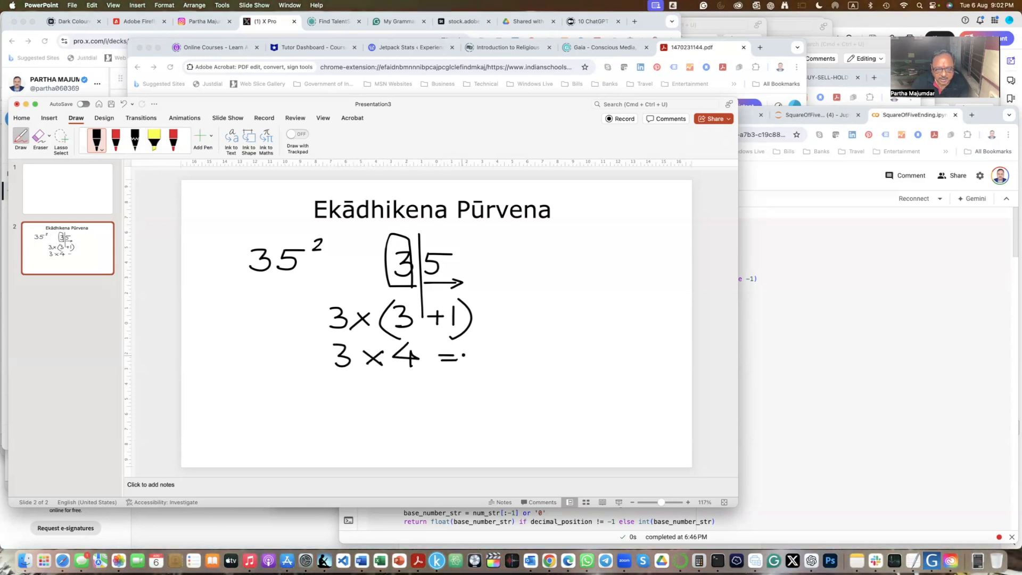
pyautogui.moveTo(466, 352); pyautogui.dragTo(492, 356)
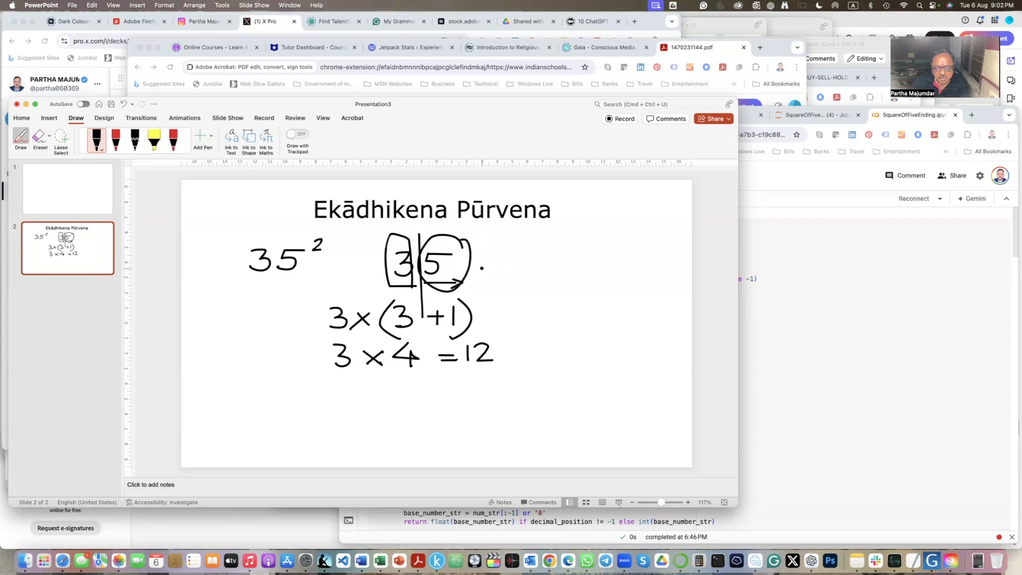
# Carry the 5 to 25 and point the circled 12 and 25 down to the answer line
pyautogui.moveTo(476, 268); pyautogui.dragTo(522, 267)
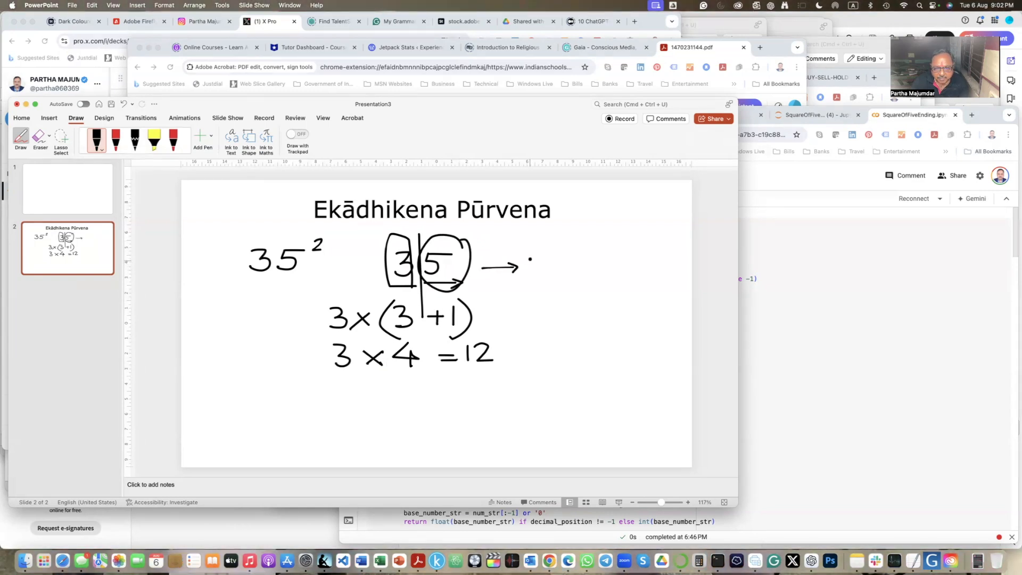
pyautogui.moveTo(522, 274); pyautogui.dragTo(564, 261)
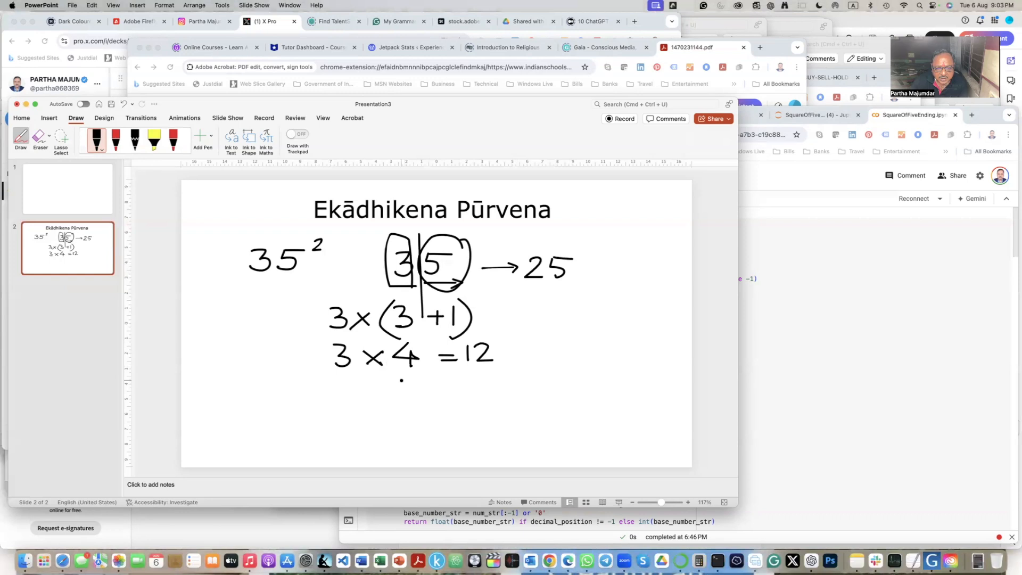
pyautogui.click(547, 292)
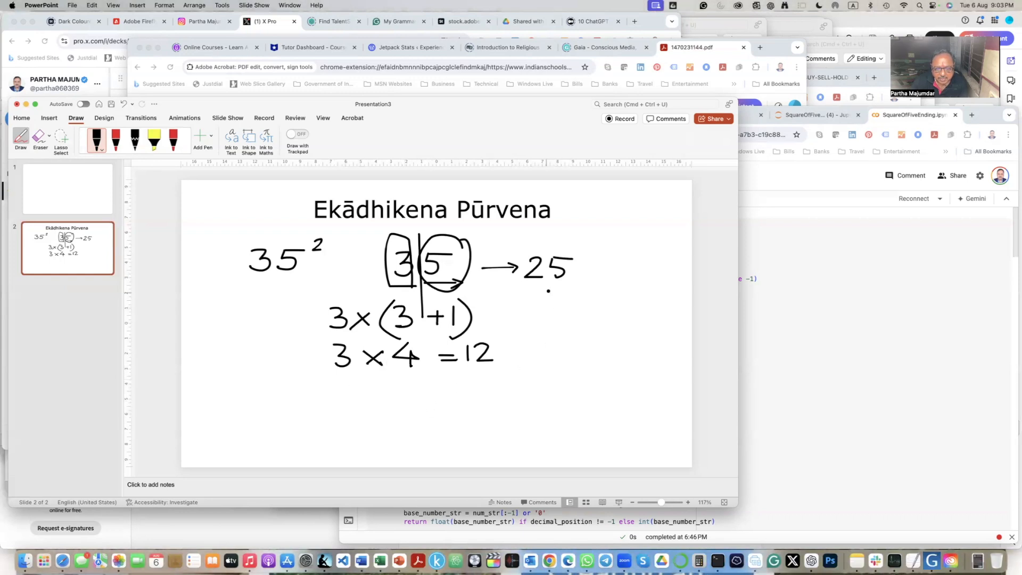
pyautogui.moveTo(431, 388); pyautogui.dragTo(457, 404)
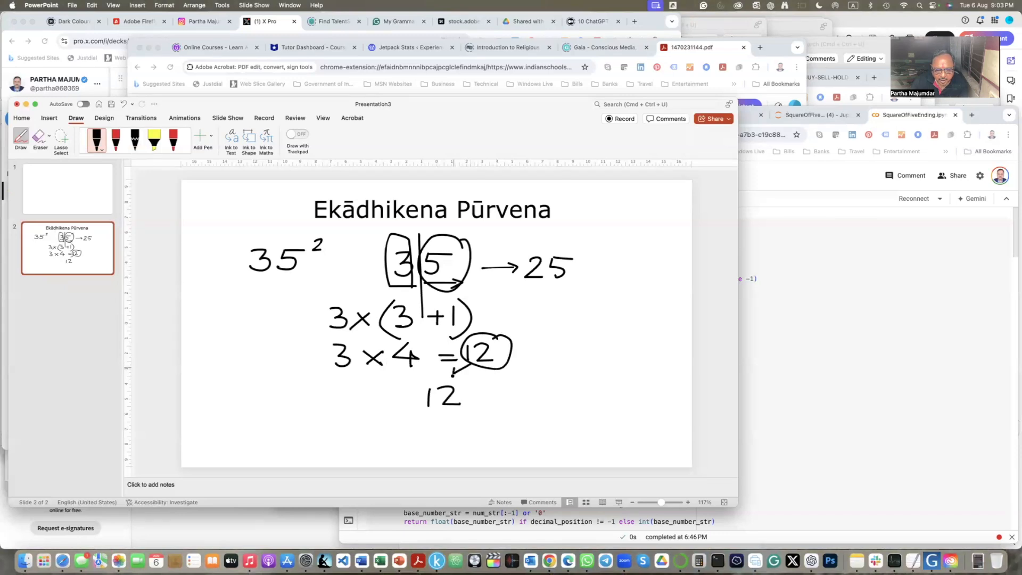
pyautogui.moveTo(516, 248); pyautogui.dragTo(584, 286)
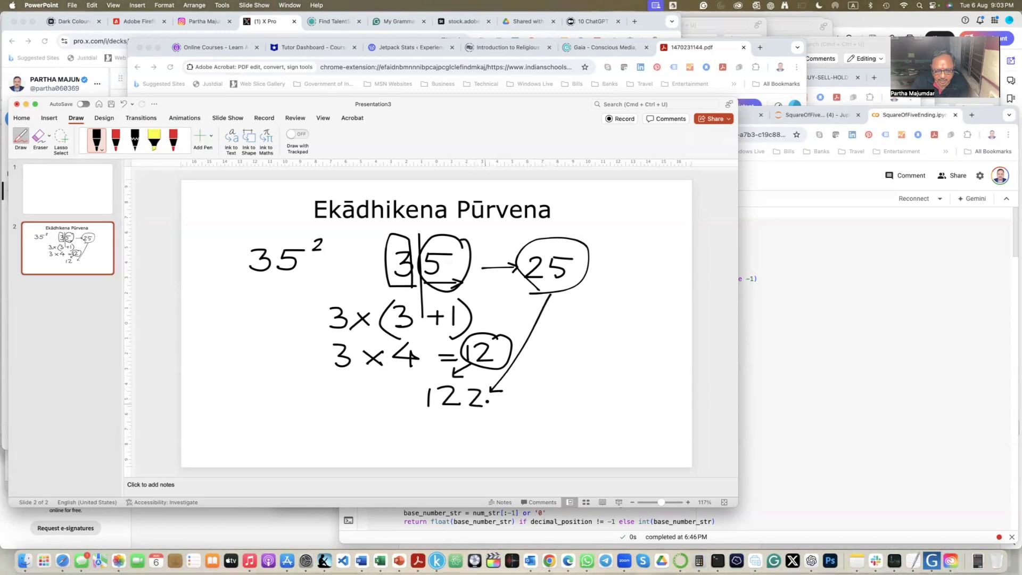
# Write the final result 35² = 1225
pyautogui.moveTo(488, 394); pyautogui.dragTo(504, 405)
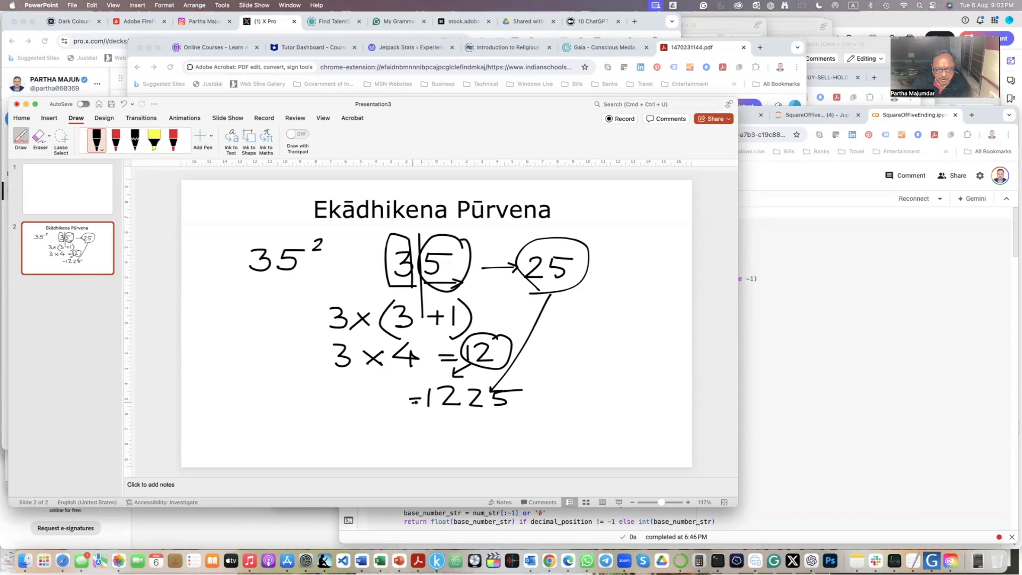
pyautogui.moveTo(345, 391); pyautogui.dragTo(365, 415)
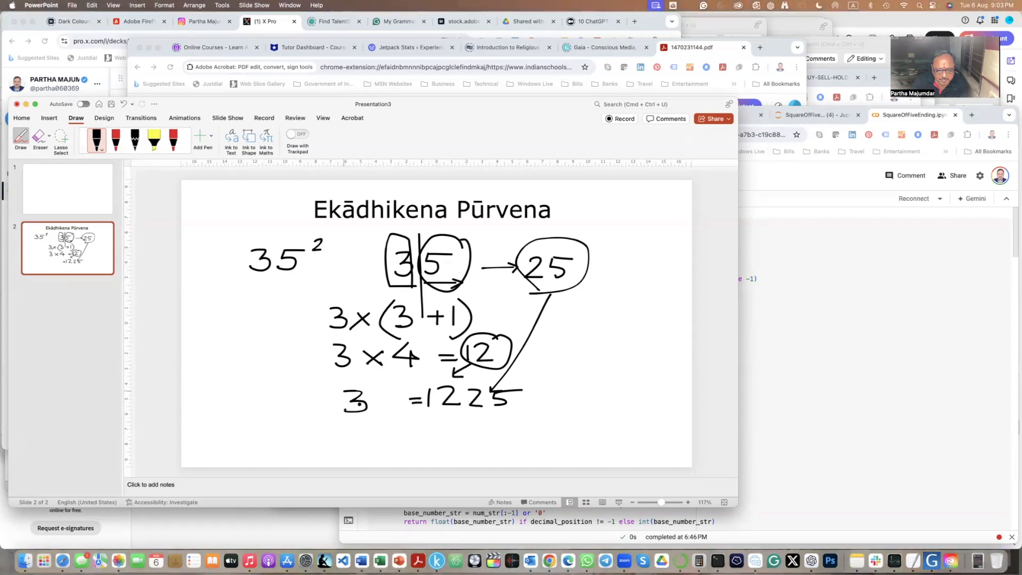
pyautogui.moveTo(365, 401); pyautogui.dragTo(391, 401)
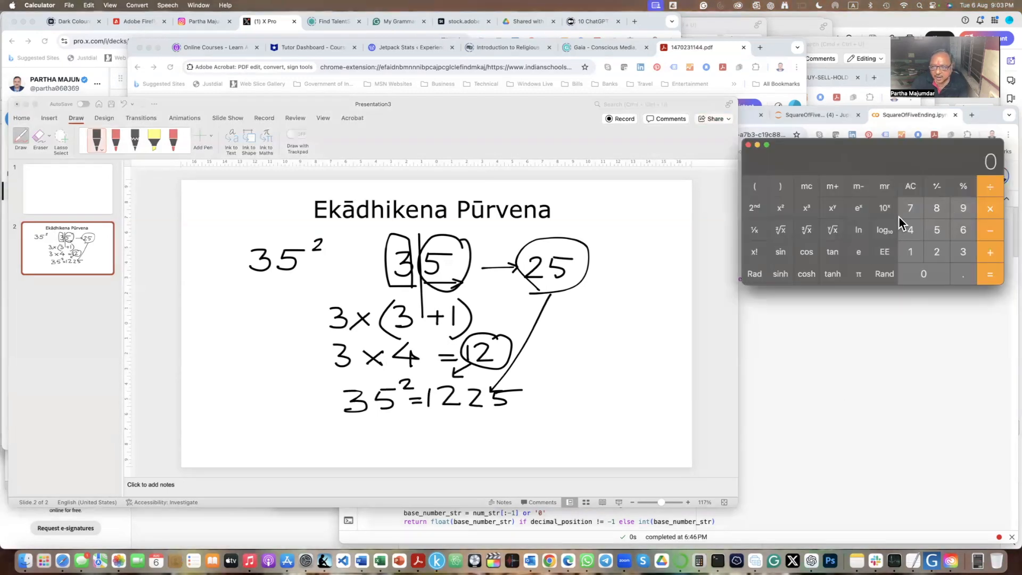
# Check 35² = 1225 on the Calculator and add a new slide for the 1105 example
pyautogui.click(963, 252)
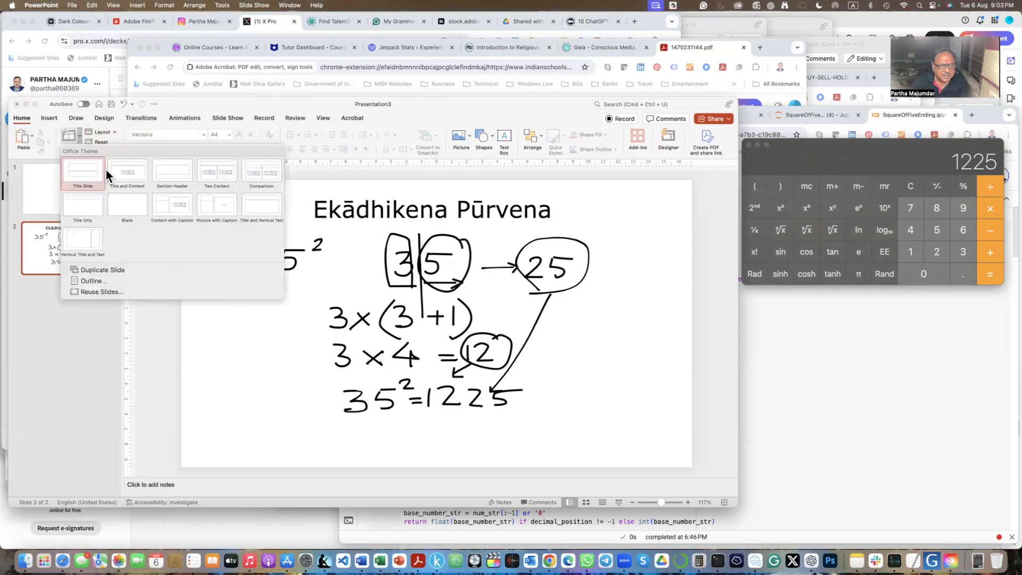
pyautogui.click(82, 172)
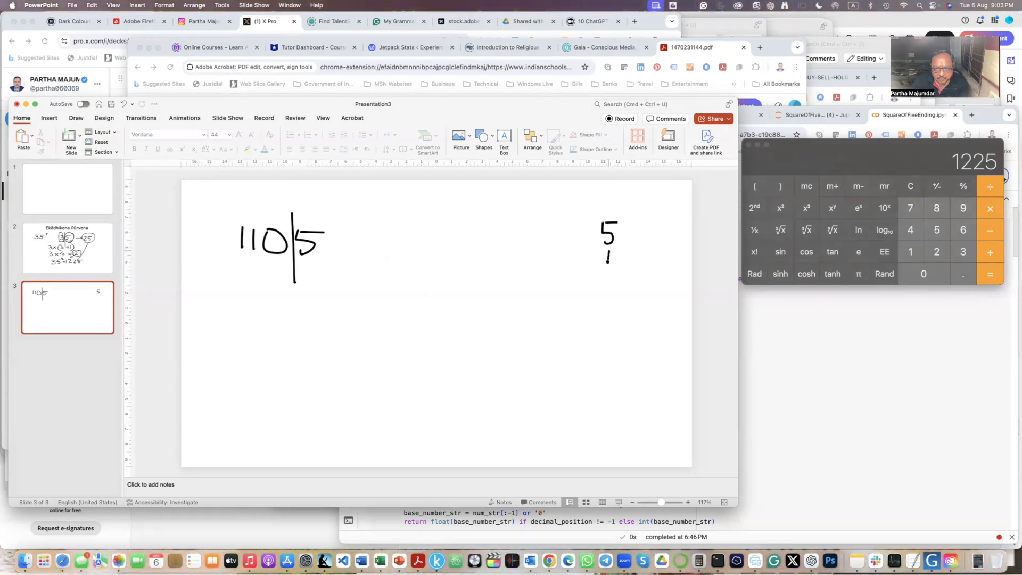
# Write 5 → 25, then 110 × (110+1) and 110 × 111 = under the split 1105
pyautogui.moveTo(606, 258); pyautogui.dragTo(595, 294)
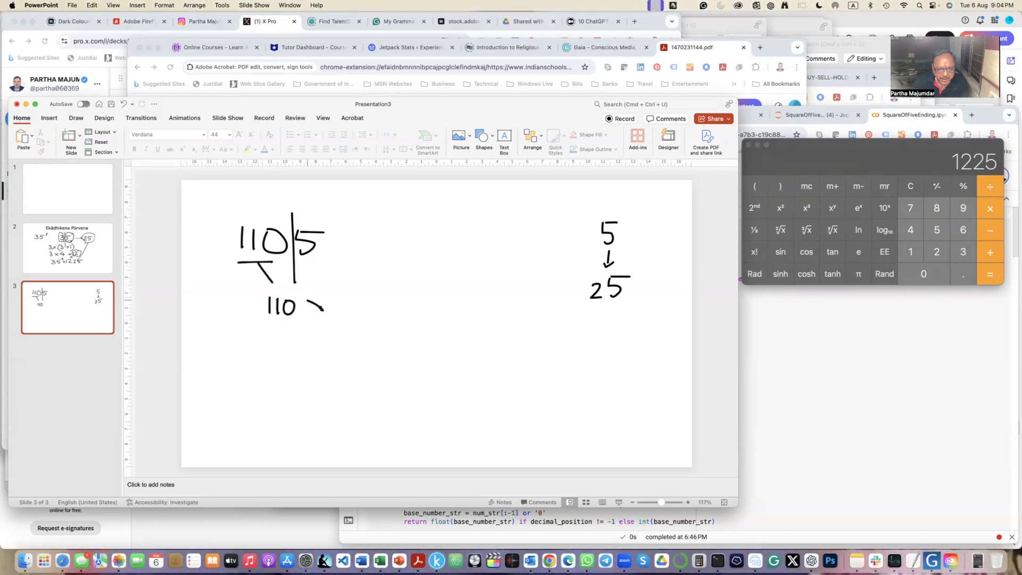
pyautogui.moveTo(306, 306); pyautogui.dragTo(339, 300)
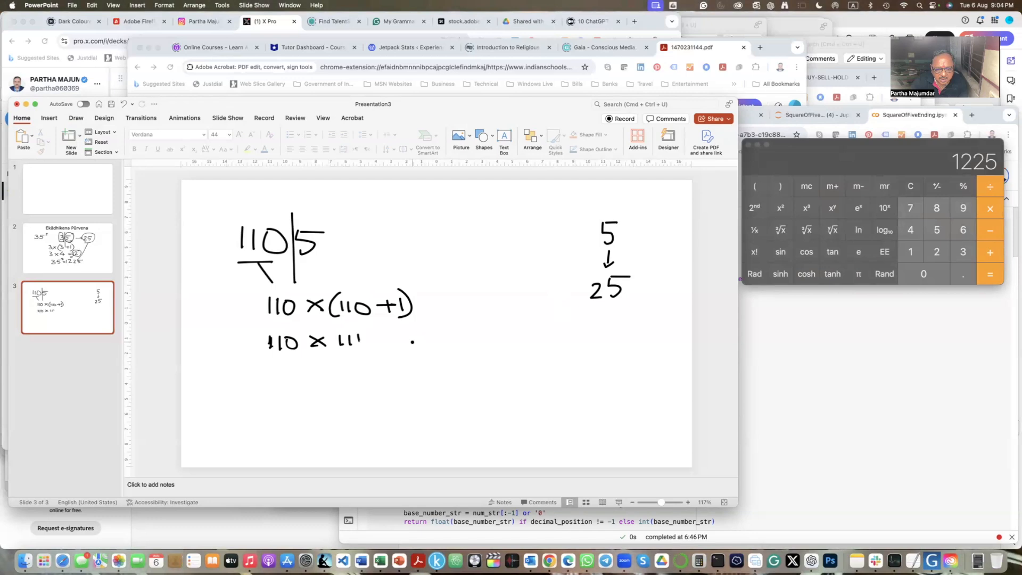
pyautogui.moveTo(375, 341); pyautogui.dragTo(420, 345)
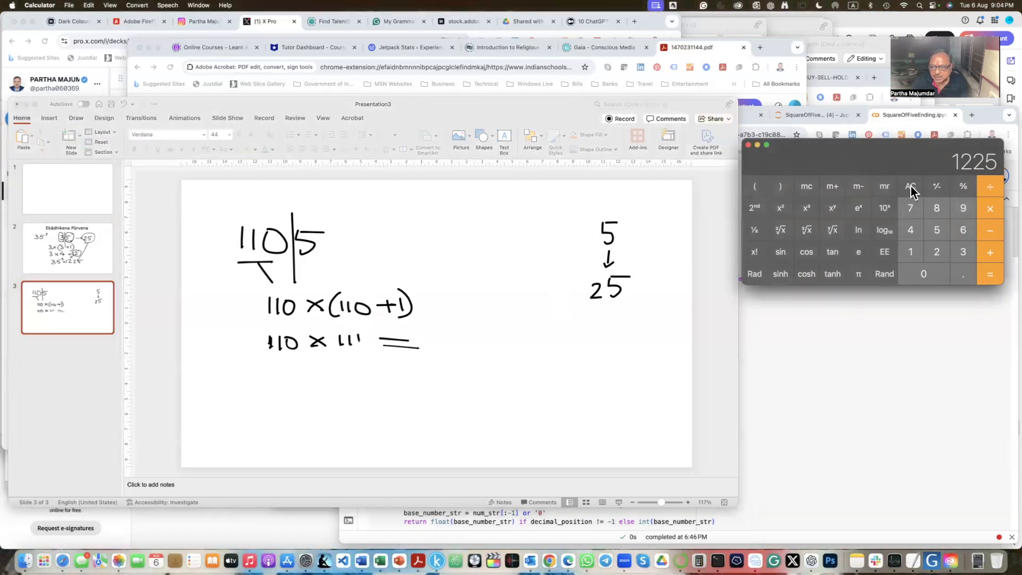
# Clear the Calculator and compute 110 × 111 = 12210, then write 12210 on the slide
pyautogui.click(911, 186)
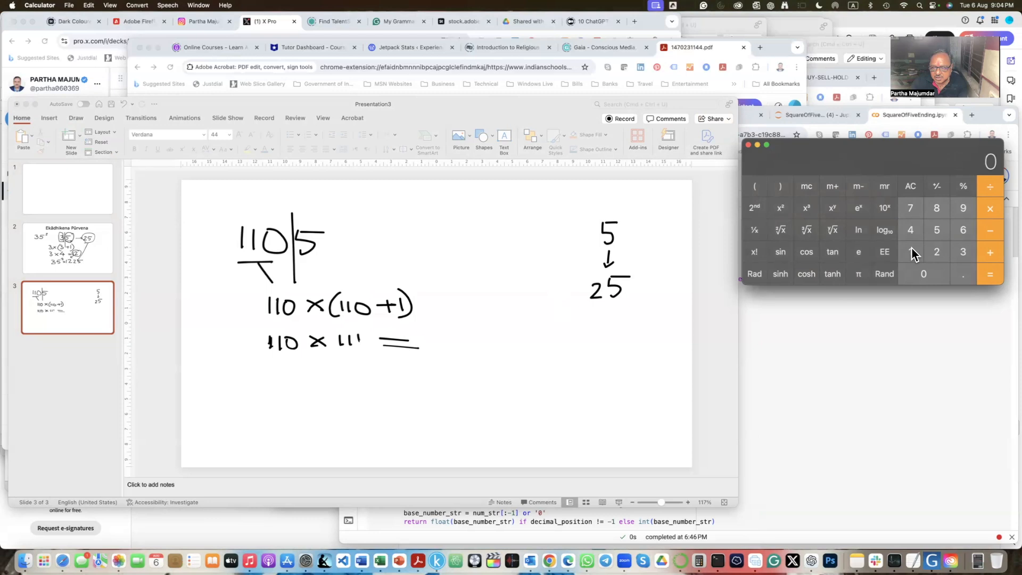
pyautogui.click(911, 251)
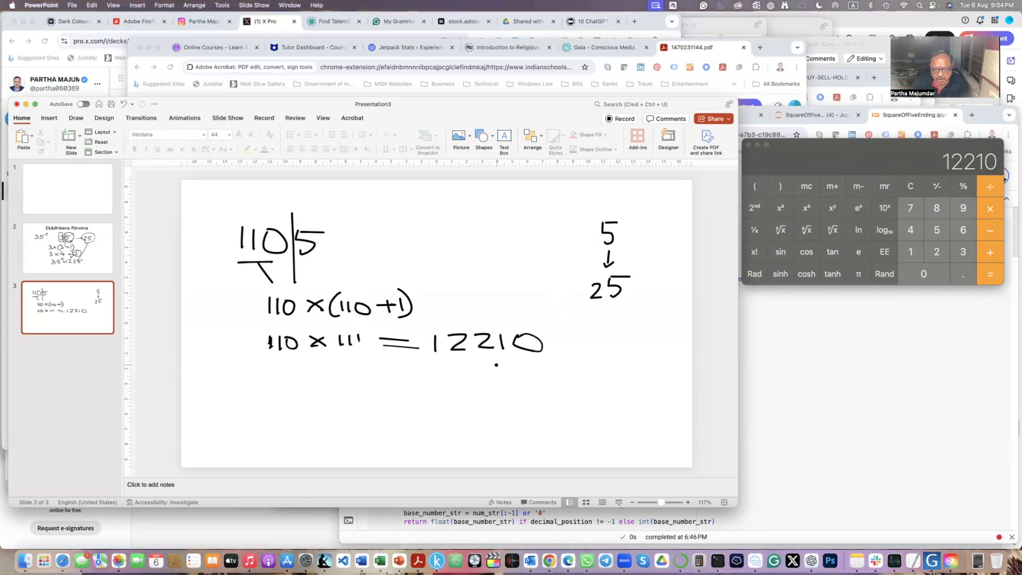
# Join 12210 and 25 with arrows into the final line 1105² = 1221025
pyautogui.moveTo(495, 365); pyautogui.dragTo(544, 384)
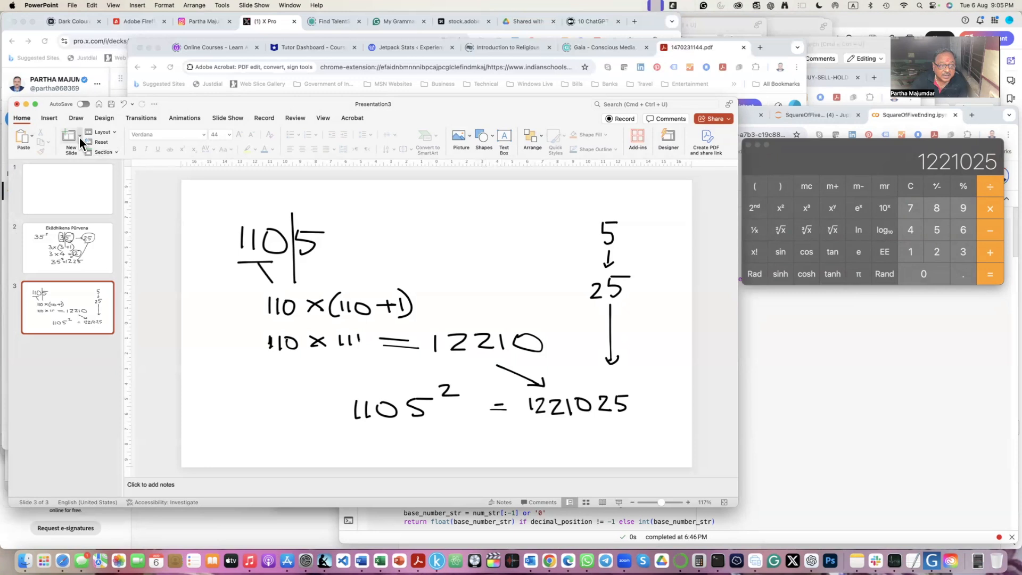
# Add a blank slide and write 37.25 split before the 5, with 0.05² = 0.0025
pyautogui.click(72, 138)
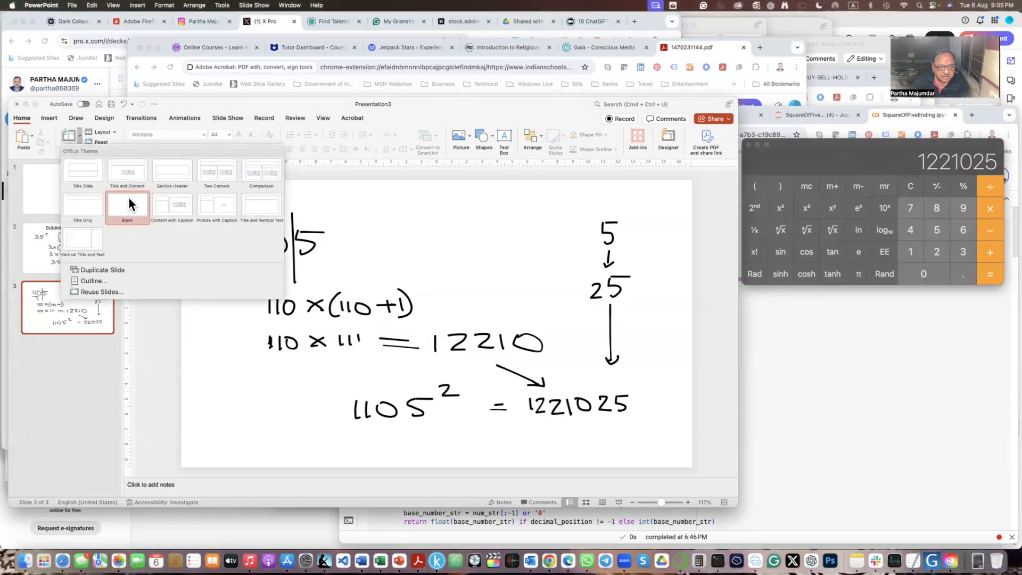
pyautogui.click(127, 205)
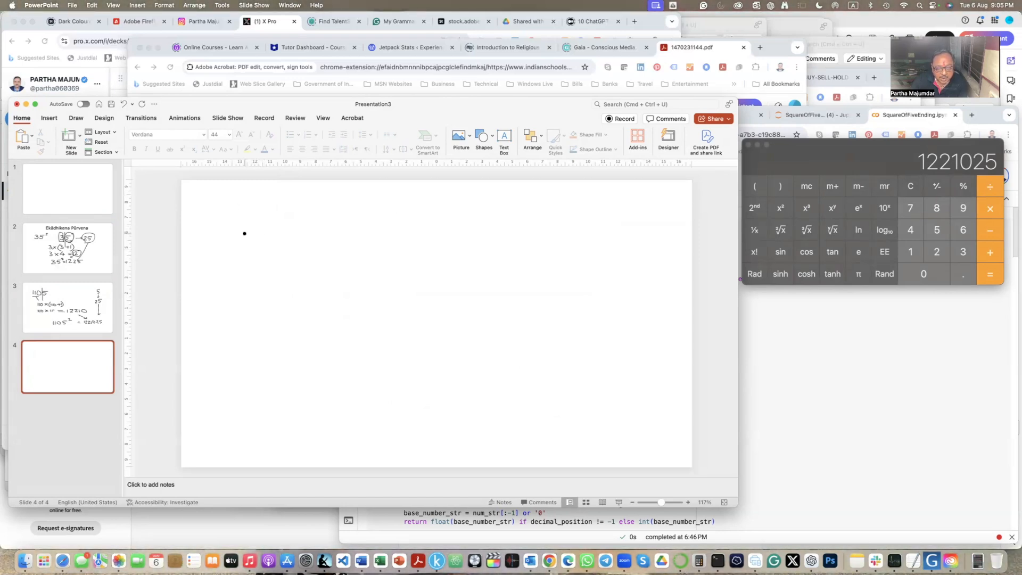
pyautogui.moveTo(268, 234); pyautogui.dragTo(252, 261)
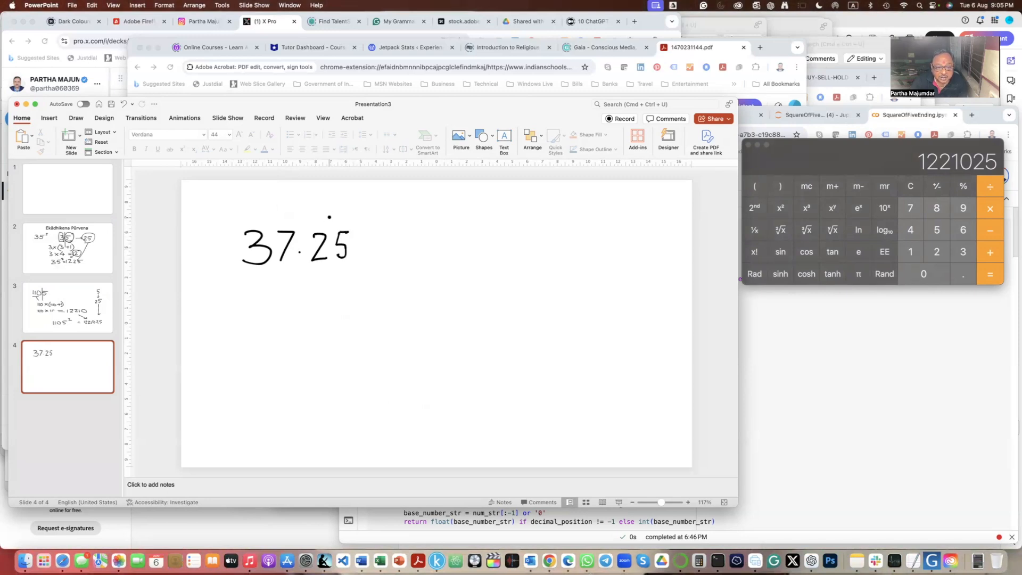
pyautogui.click(333, 249)
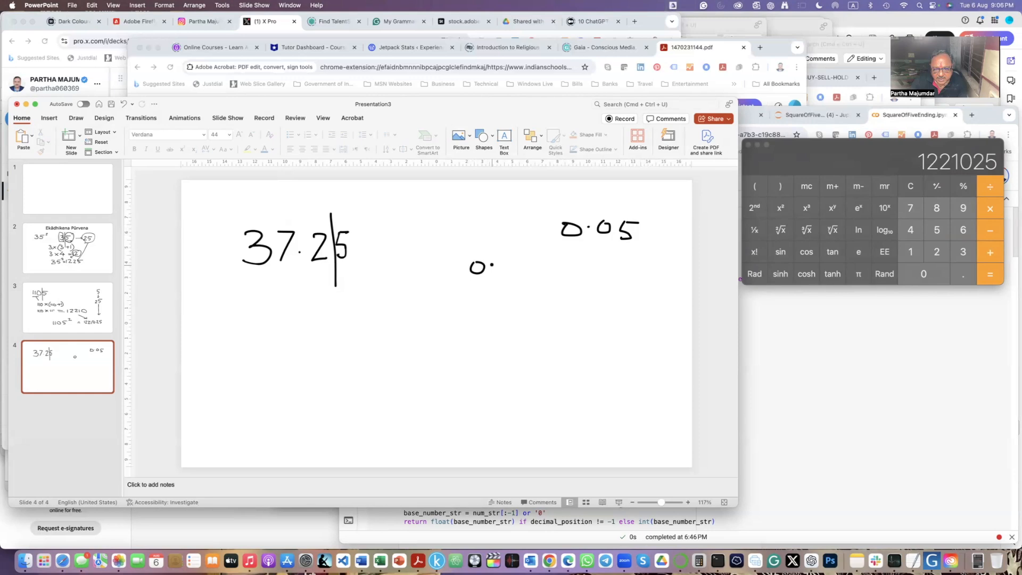
pyautogui.moveTo(485, 265); pyautogui.dragTo(531, 267)
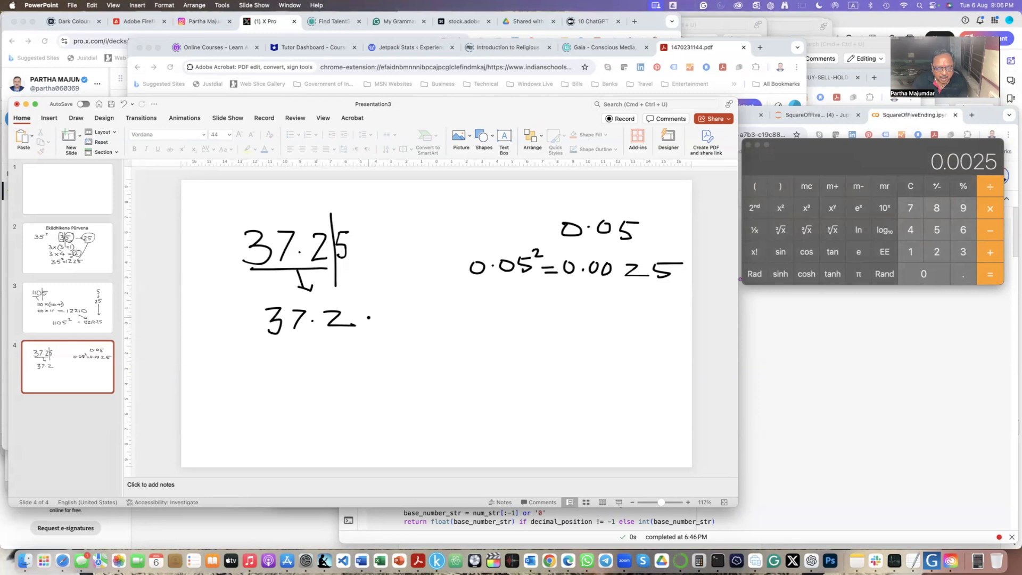
# Write 37.2 × (37.2+0.1) and = 37.2 × 37.3 under the split
pyautogui.moveTo(365, 325); pyautogui.dragTo(381, 317)
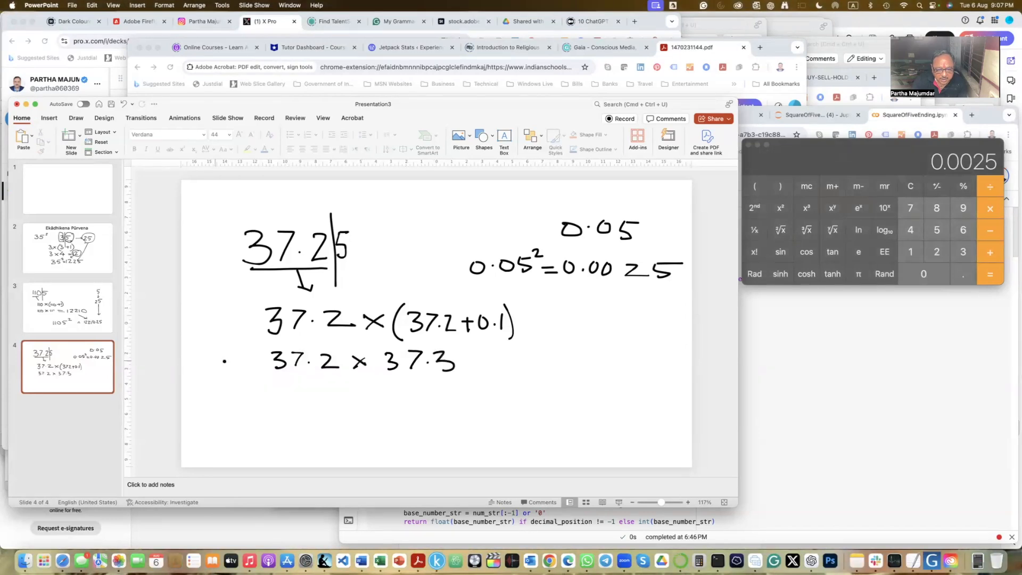
pyautogui.moveTo(231, 359); pyautogui.dragTo(255, 394)
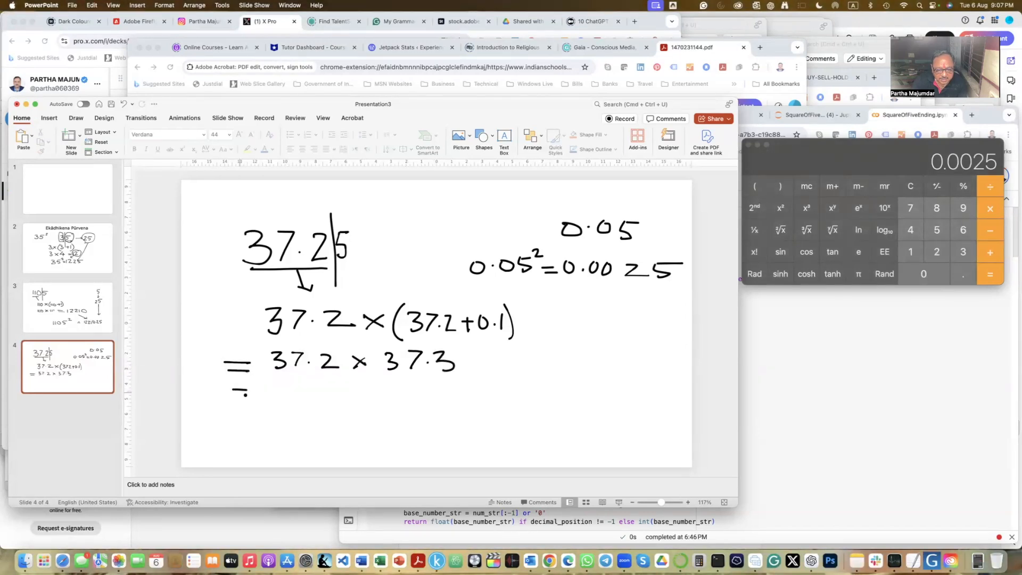
# Compute 37.2 × 37.3 = 1387.56 on the Calculator and write it on the slide
pyautogui.click(910, 185)
pyautogui.write('37')
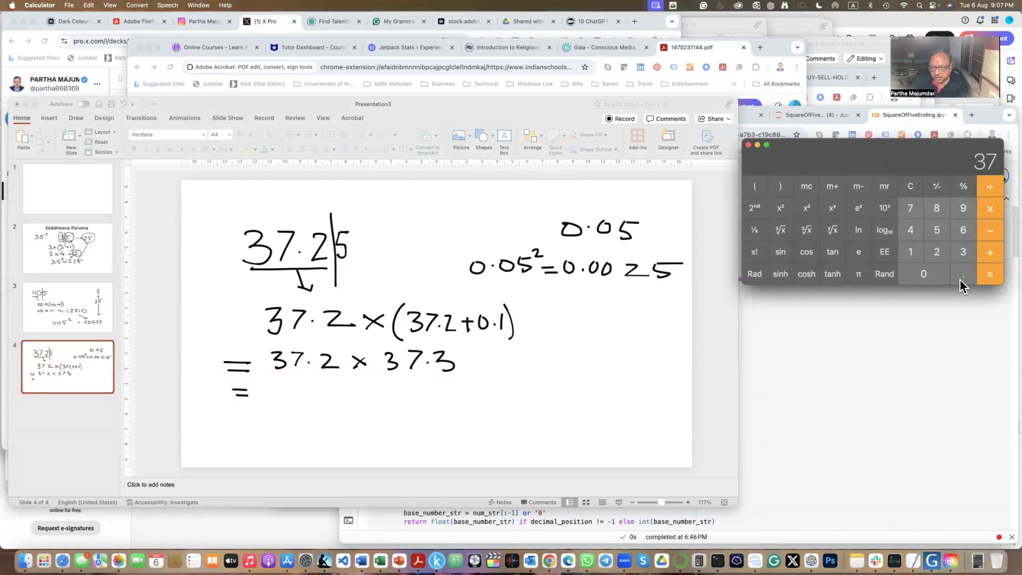
pyautogui.click(963, 274)
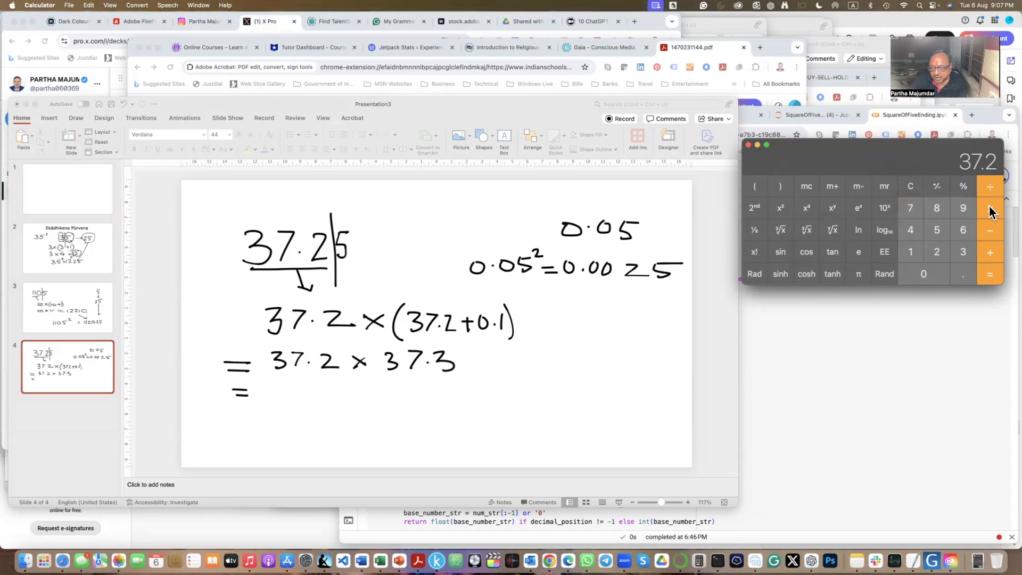
pyautogui.click(989, 207)
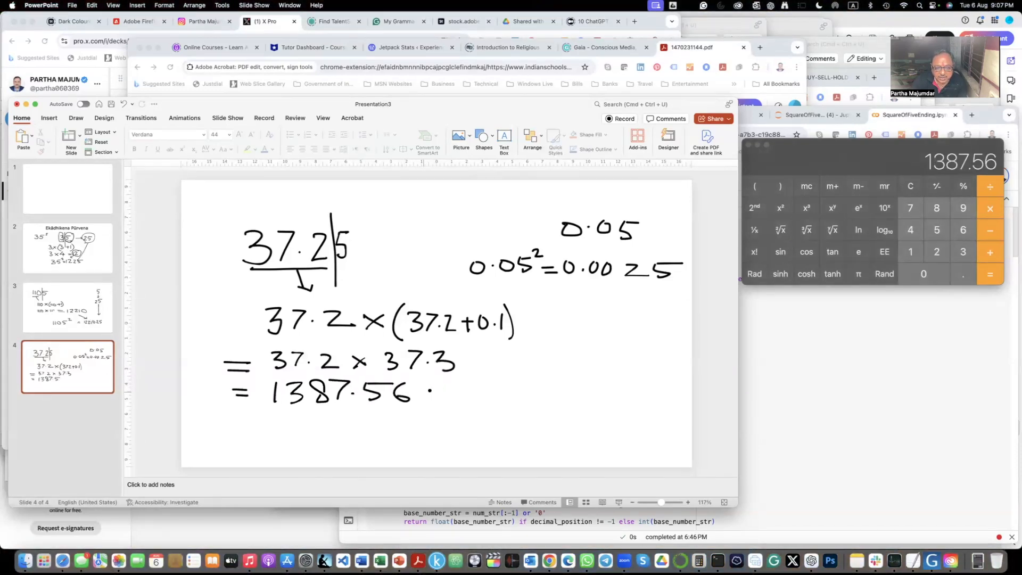
# Draw arrows from 1387.56 and 0.0025 and write the combined answer 1387.5625
pyautogui.moveTo(430, 389); pyautogui.dragTo(544, 384)
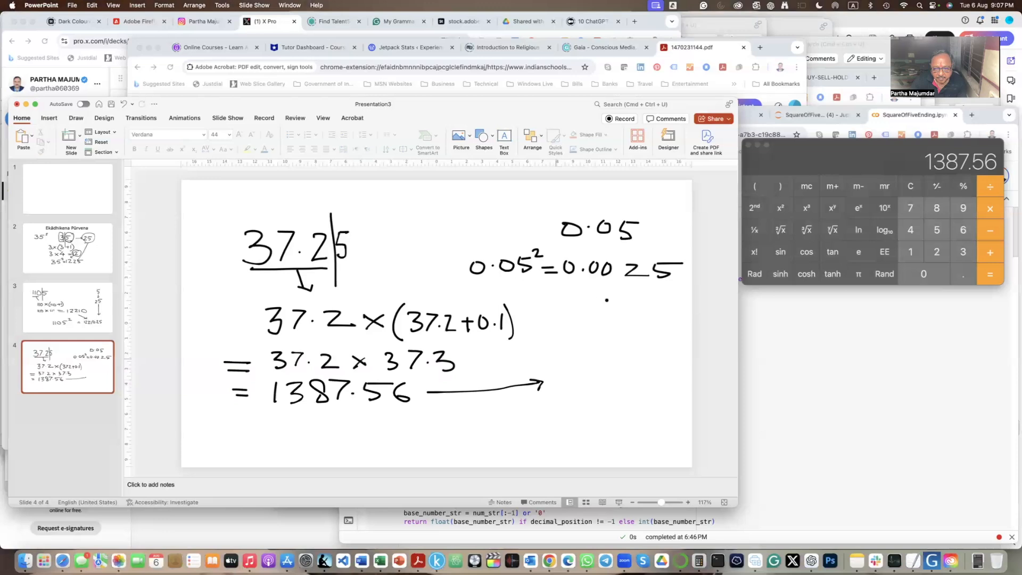
pyautogui.moveTo(613, 286); pyautogui.dragTo(593, 345)
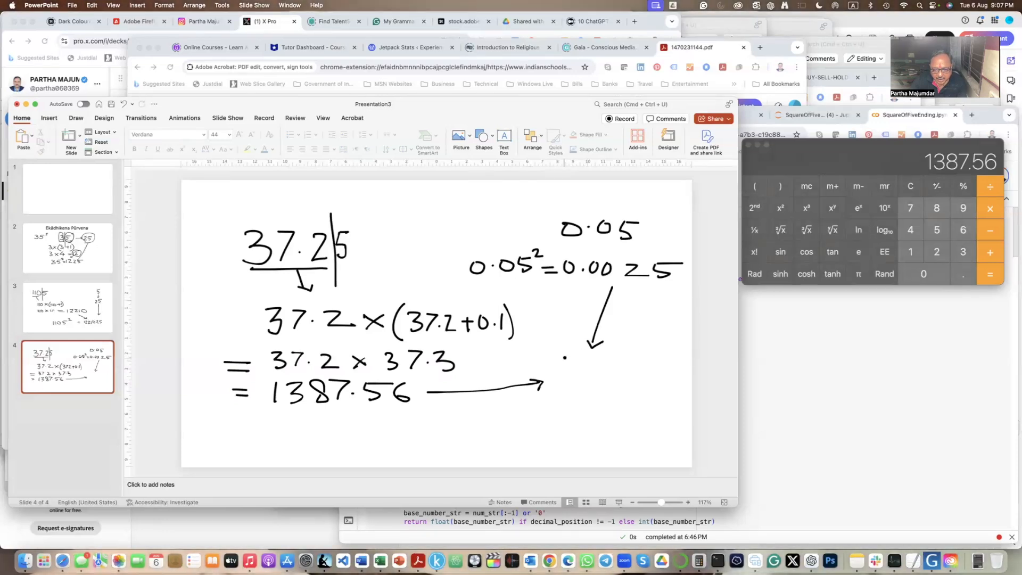
pyautogui.moveTo(551, 375); pyautogui.dragTo(583, 365)
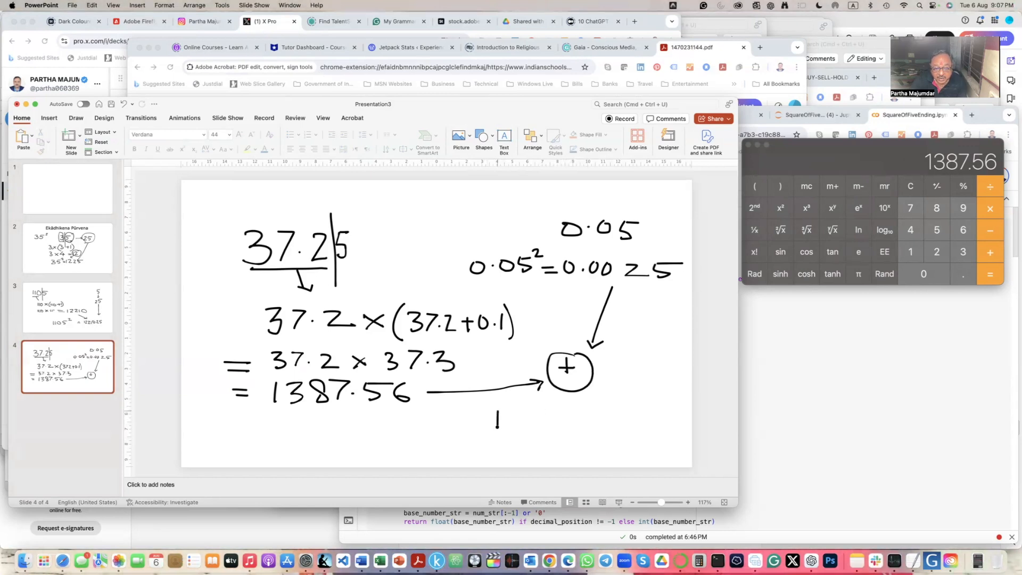
pyautogui.write('3')
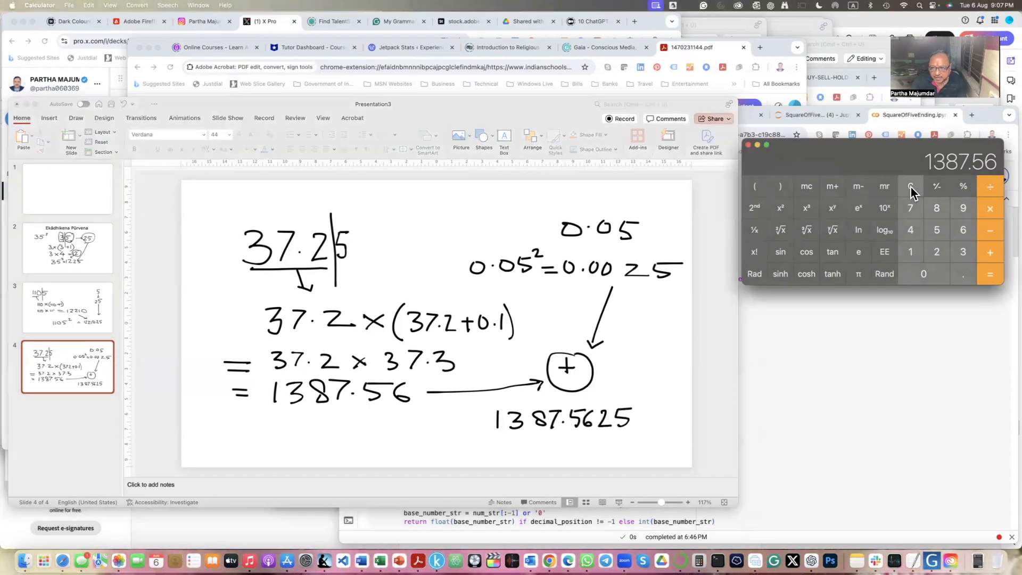
pyautogui.click(910, 186)
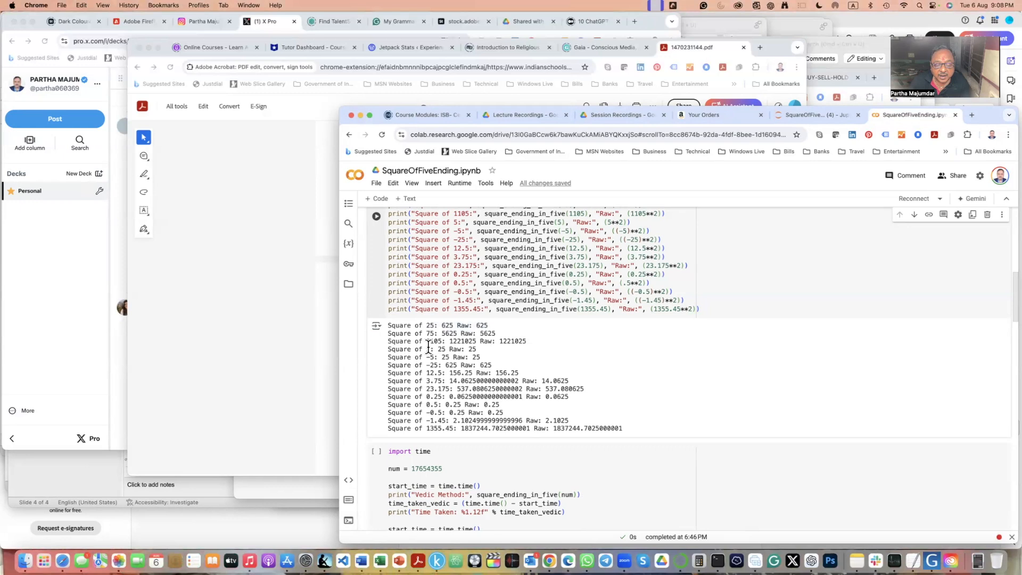
pyautogui.moveTo(476, 355)
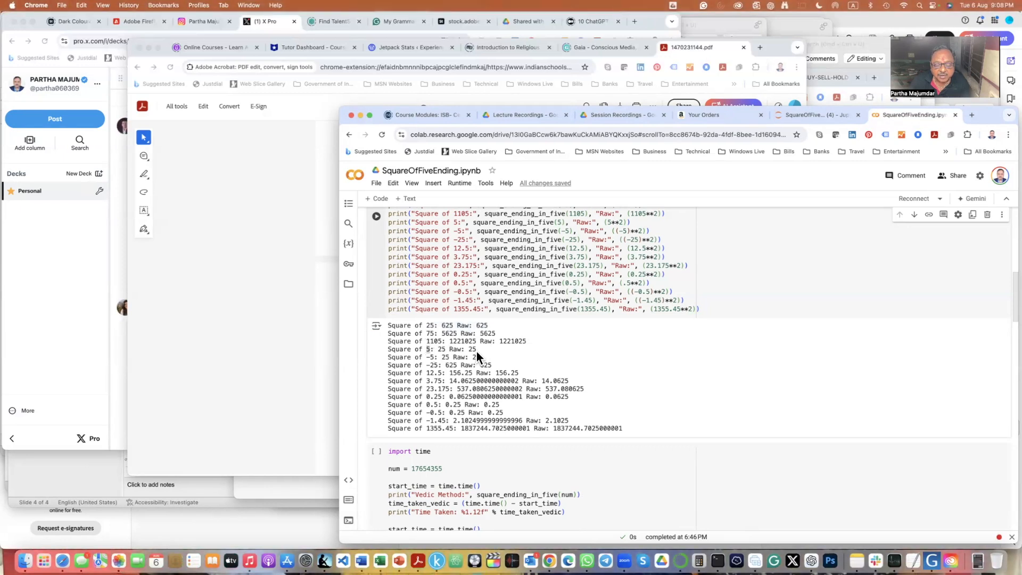
pyautogui.moveTo(427, 415)
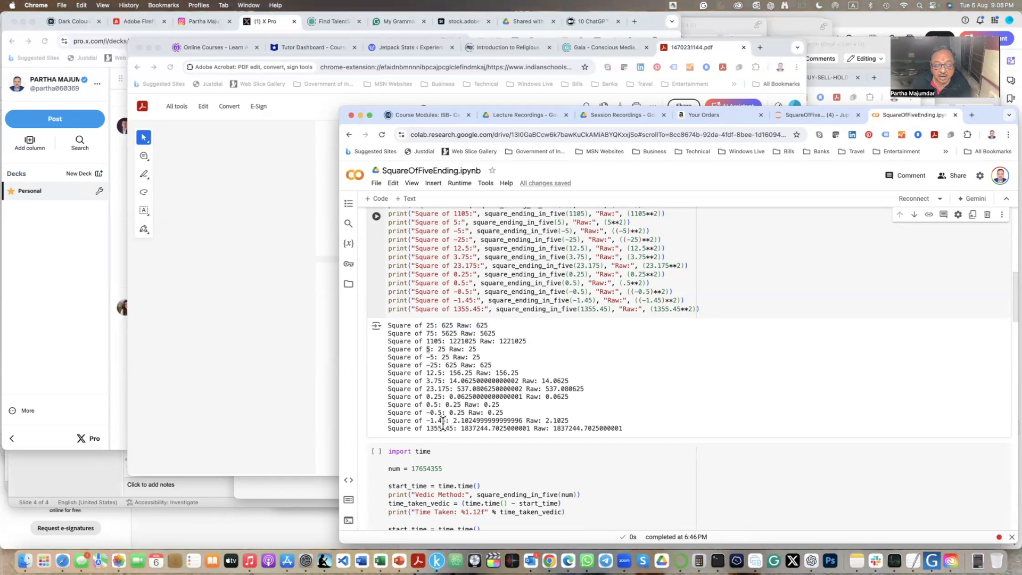
pyautogui.scroll(-3)
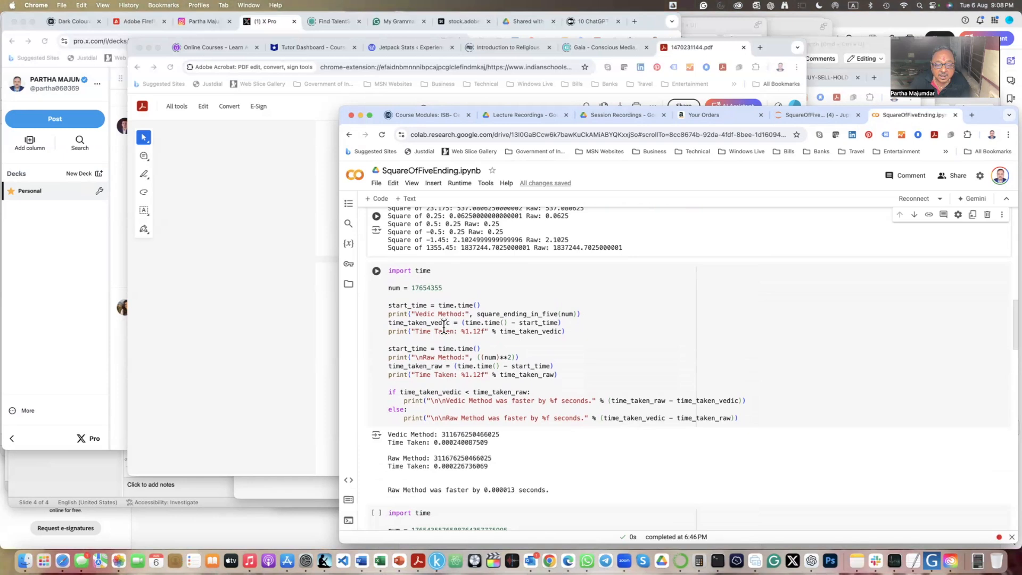
pyautogui.doubleClick(518, 313)
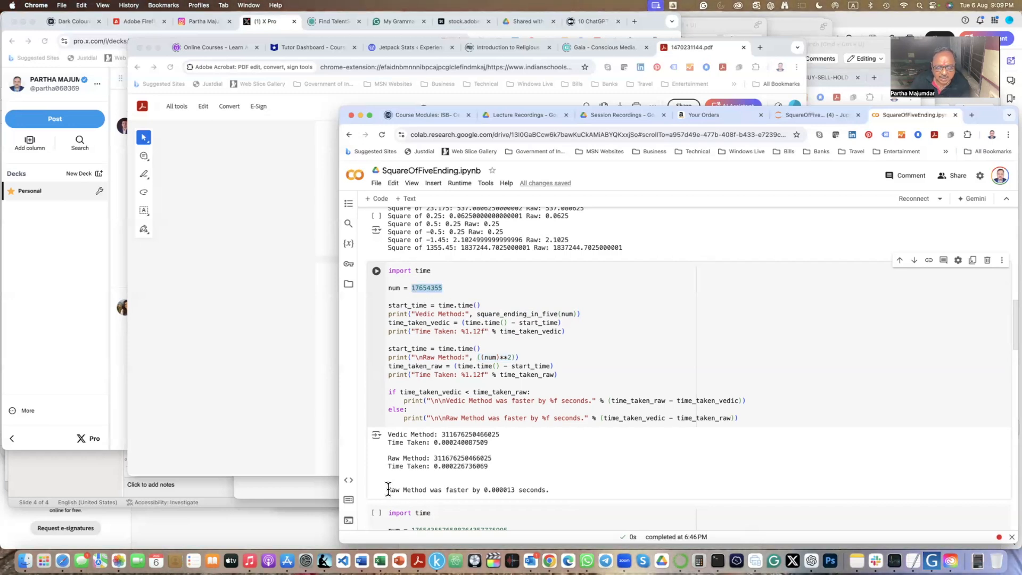
pyautogui.moveTo(388, 490); pyautogui.dragTo(550, 490)
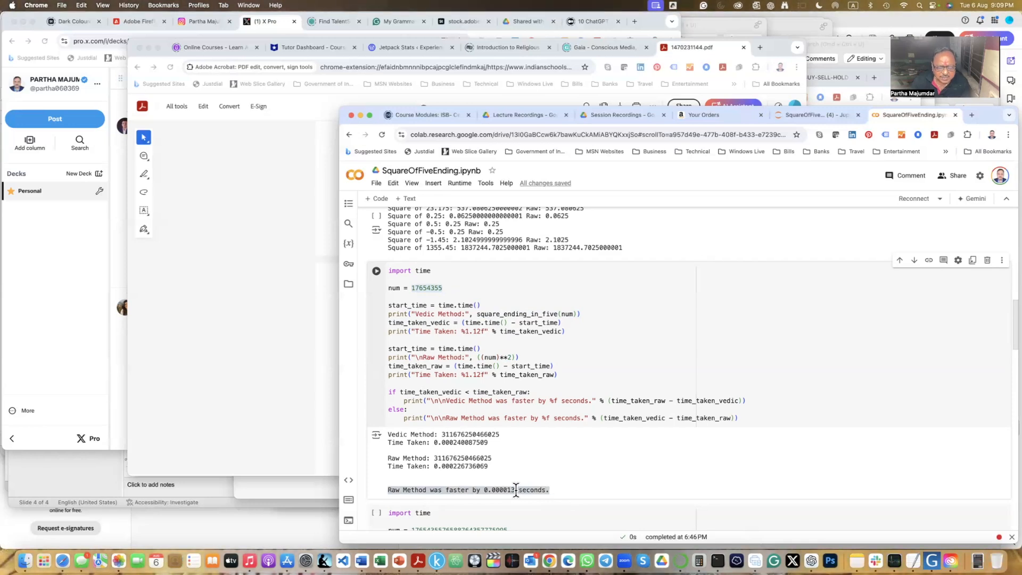
pyautogui.scroll(-3)
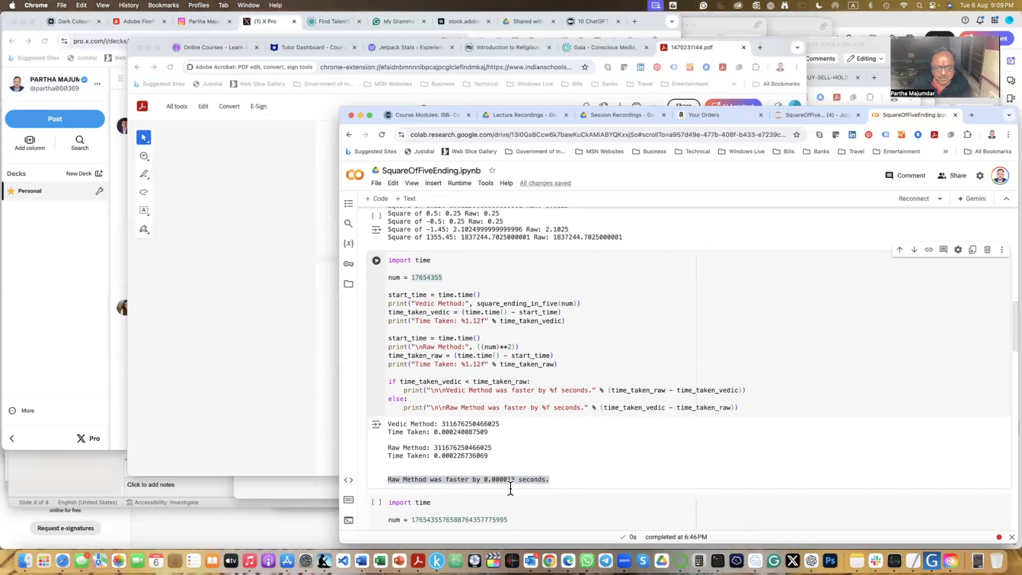
pyautogui.scroll(-3)
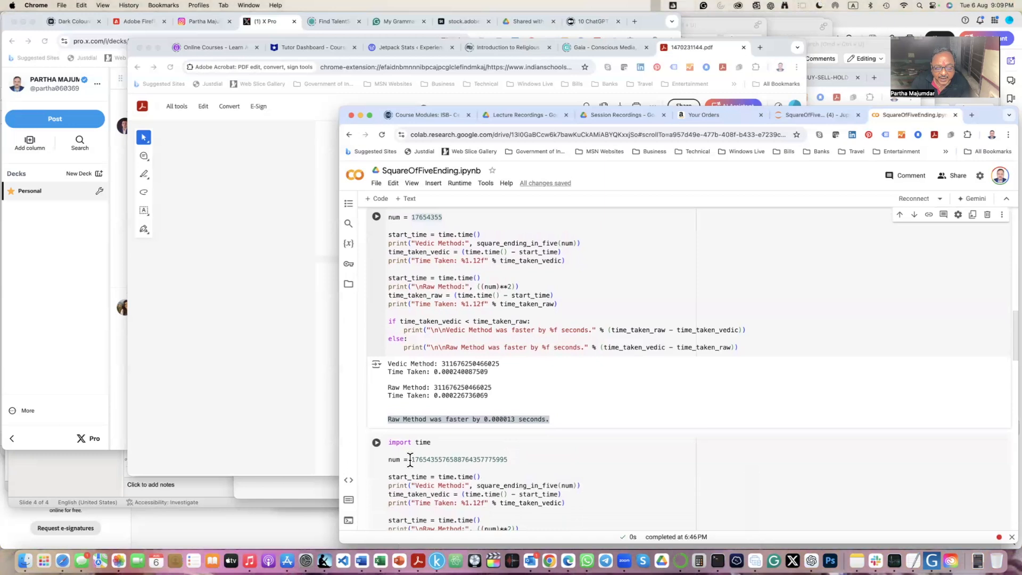
pyautogui.doubleClick(458, 459)
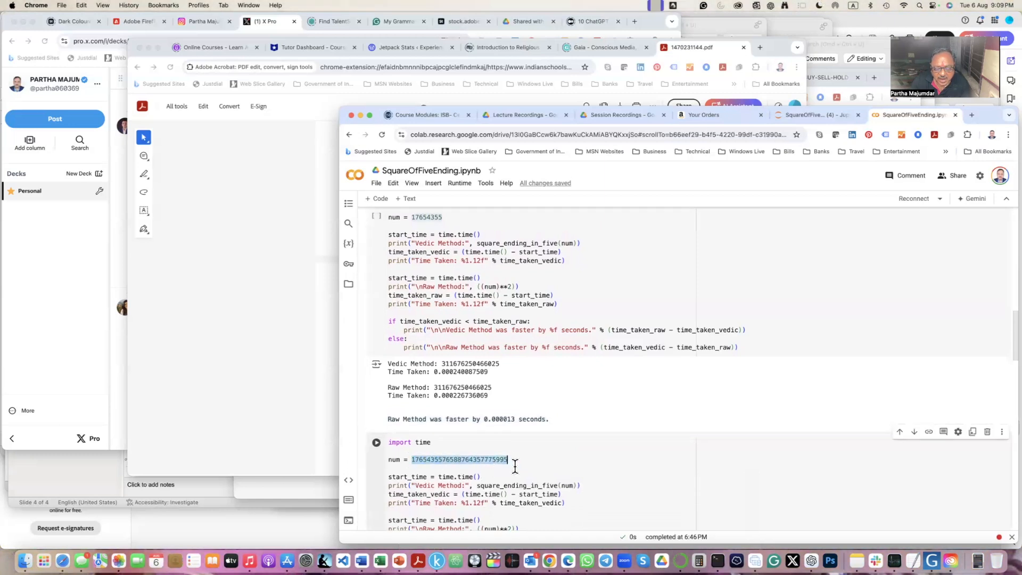
pyautogui.scroll(-3)
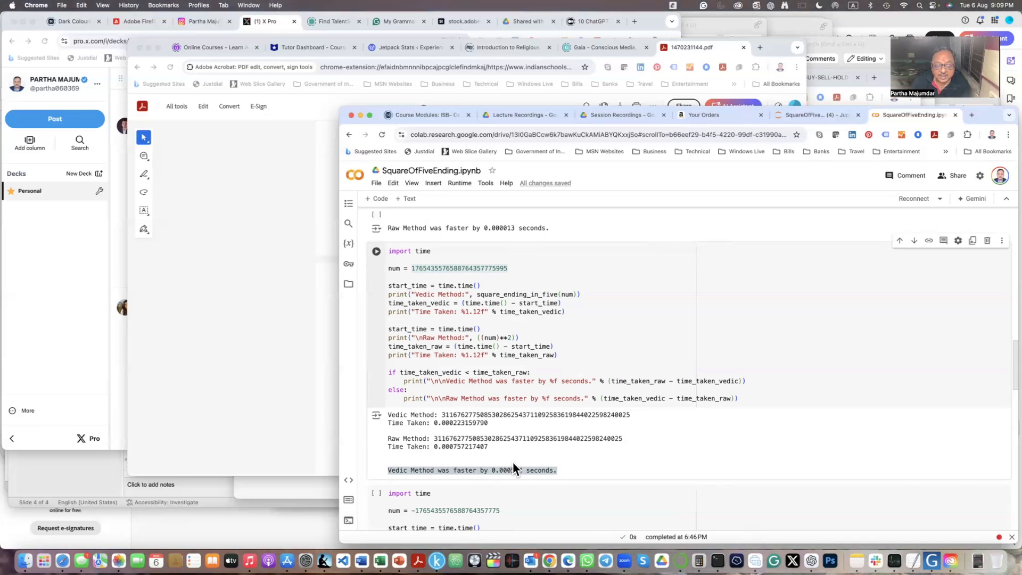
pyautogui.scroll(-3)
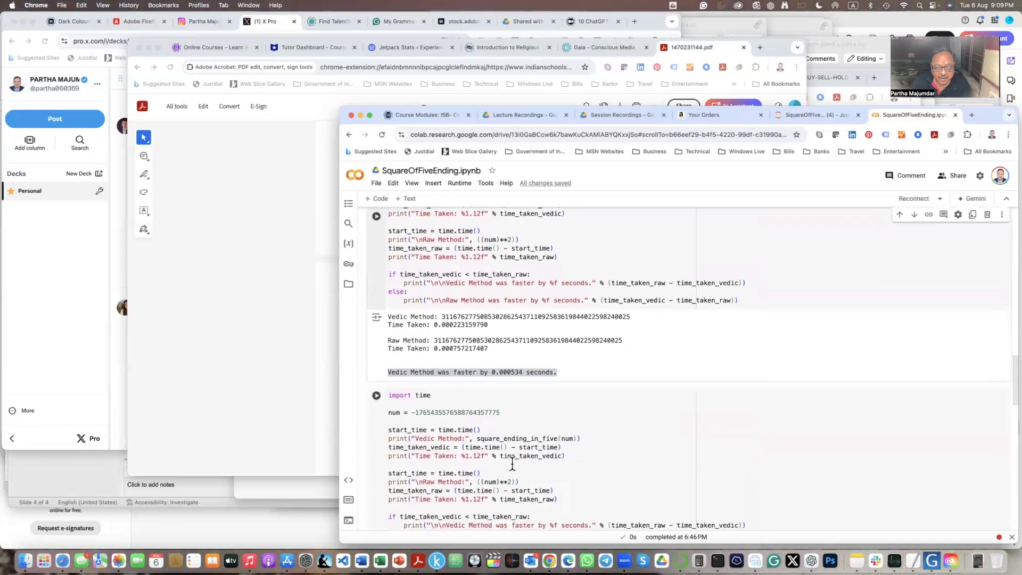
pyautogui.scroll(-3)
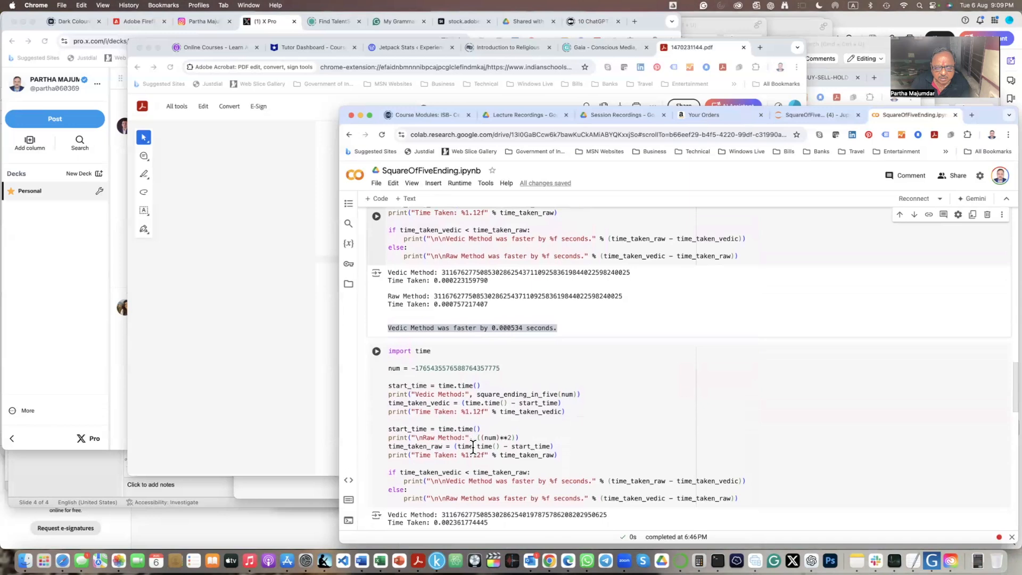
pyautogui.scroll(-3)
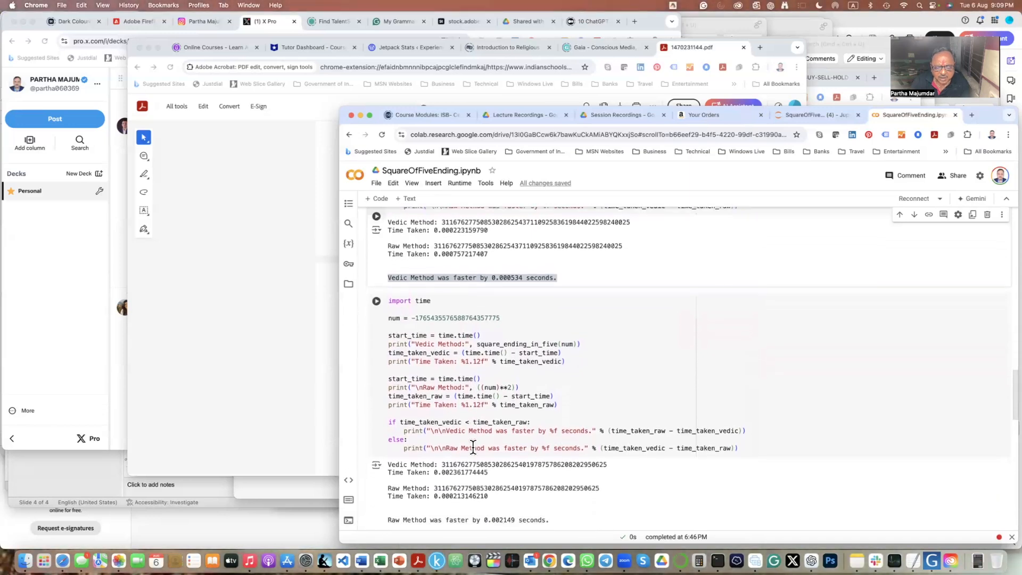
pyautogui.scroll(-3)
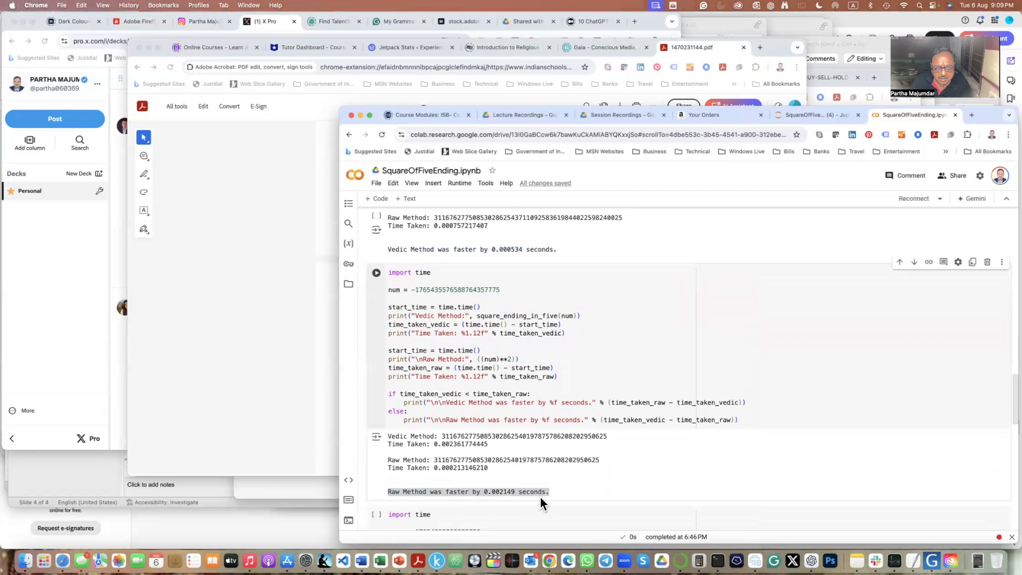
pyautogui.scroll(-3)
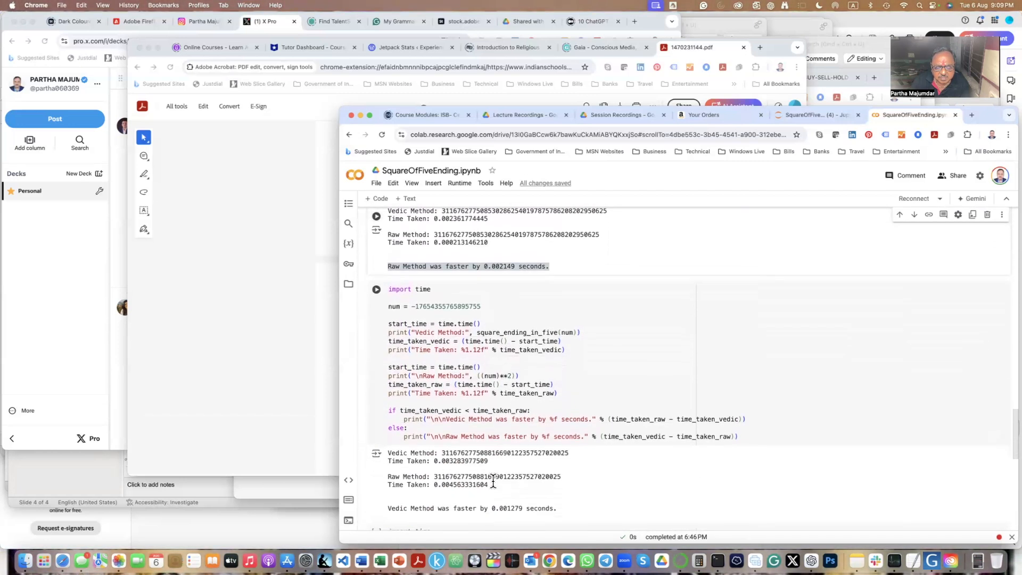
pyautogui.scroll(-3)
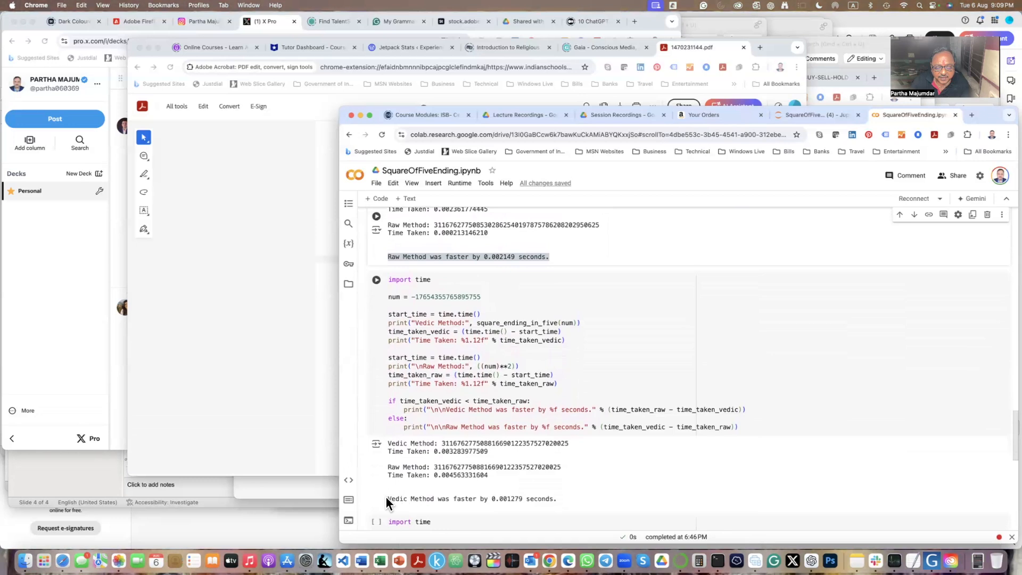
pyautogui.scroll(-3)
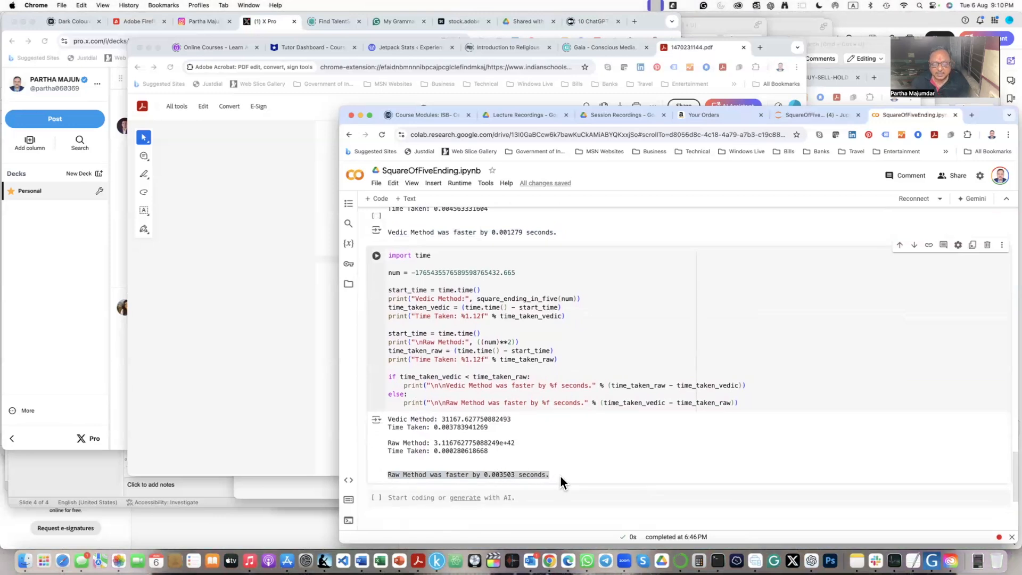
pyautogui.moveTo(557, 466)
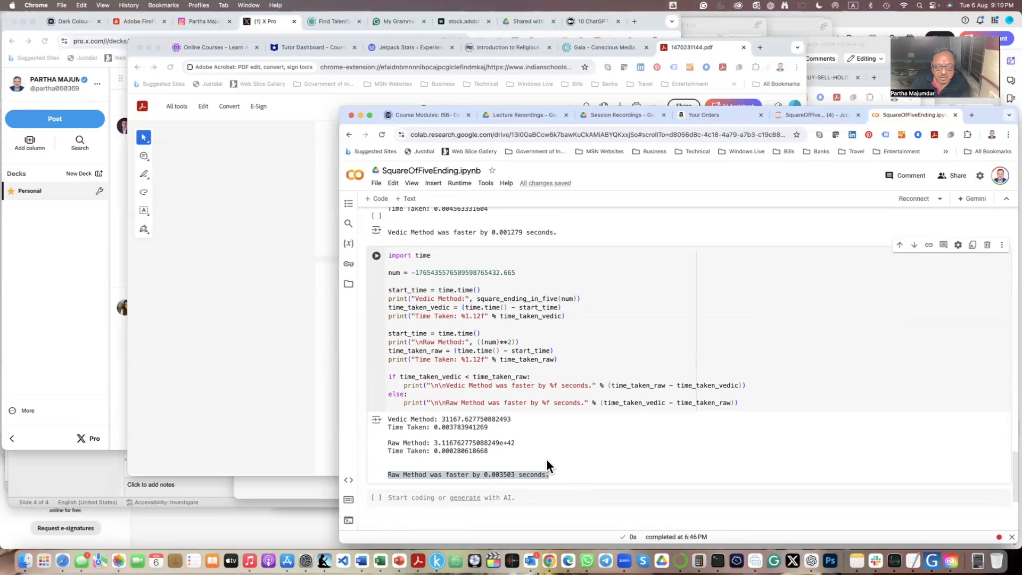
pyautogui.moveTo(559, 452)
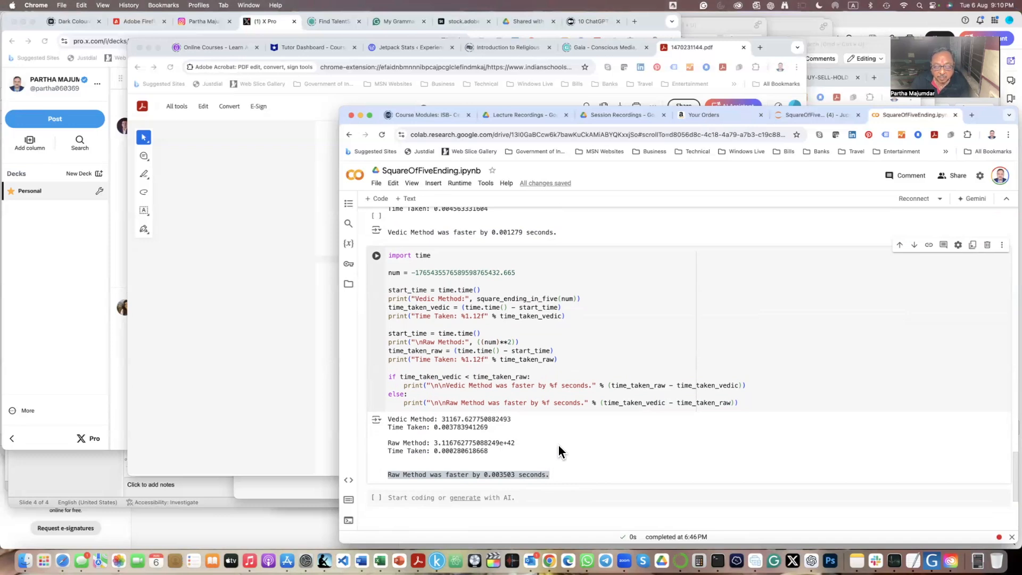